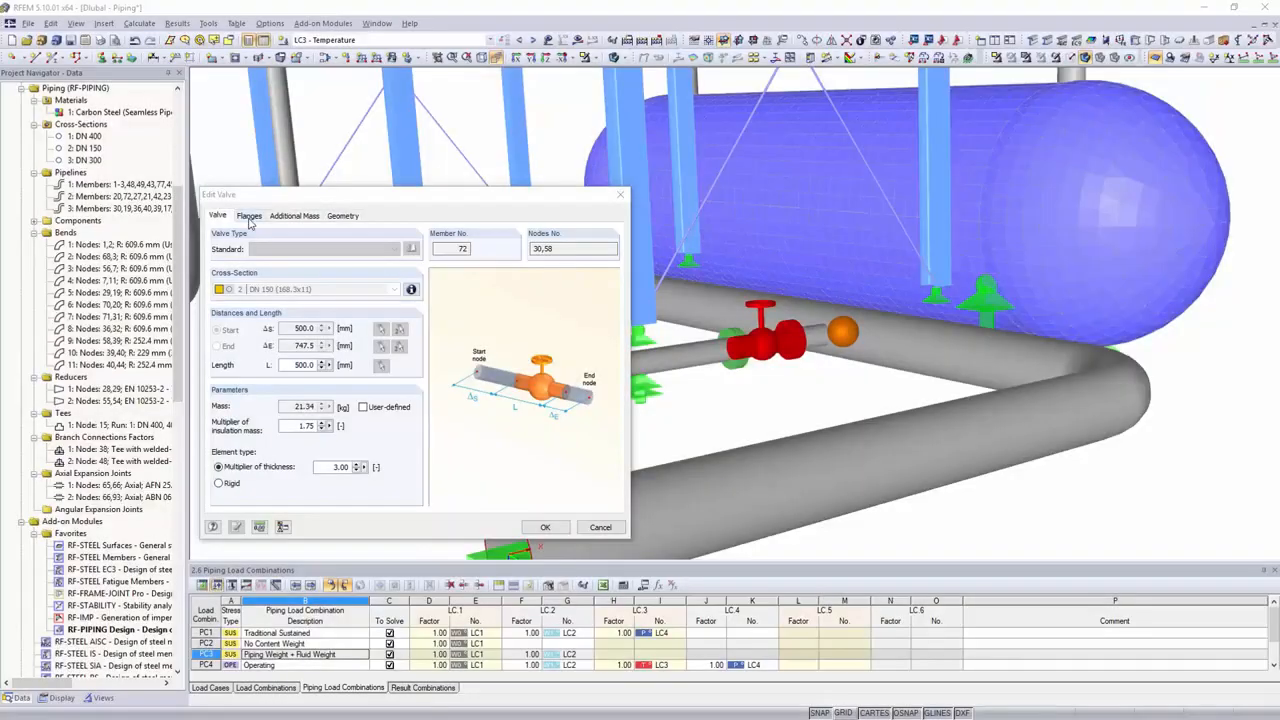
- Close the Edit Valve dialog and bring up Generate Model - Members in the platform model
{"action": "left_click", "coordinate": [248, 216]}
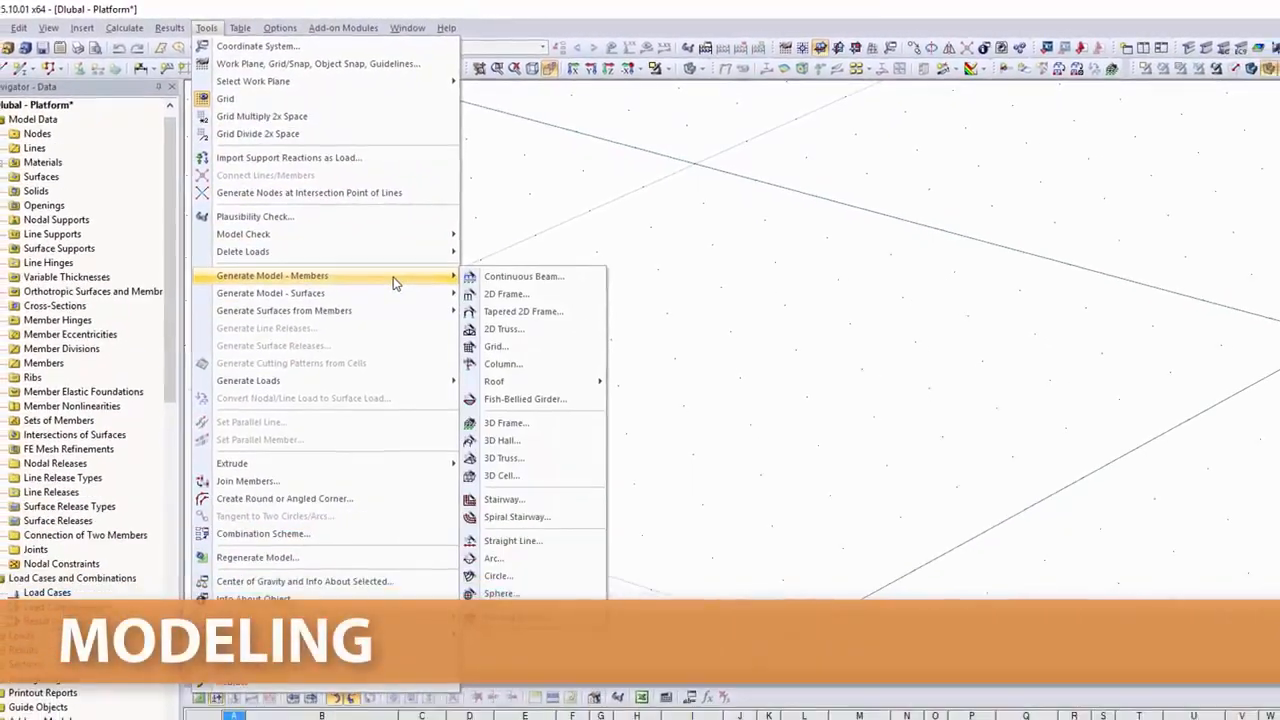
- From Rolled I-Sections filtered to the EN standard group, select and confirm HE A 220
{"action": "left_click", "coordinate": [496, 346]}
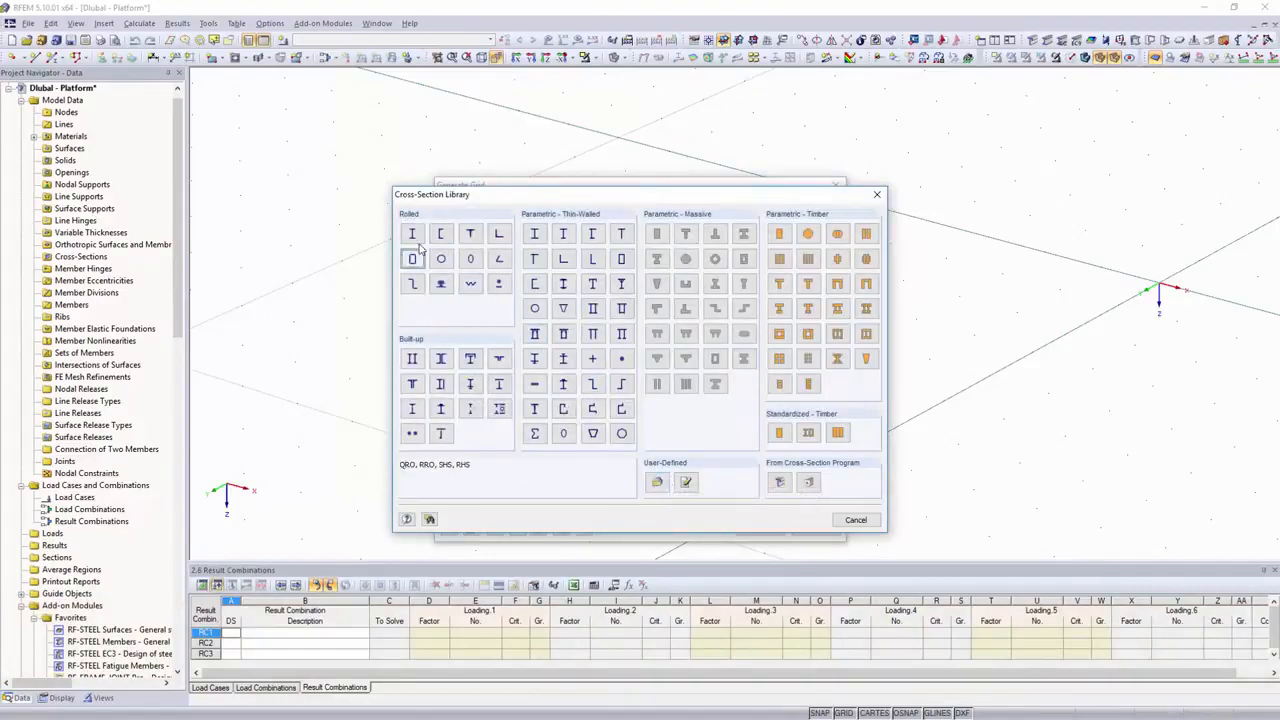
{"action": "left_click", "coordinate": [412, 232]}
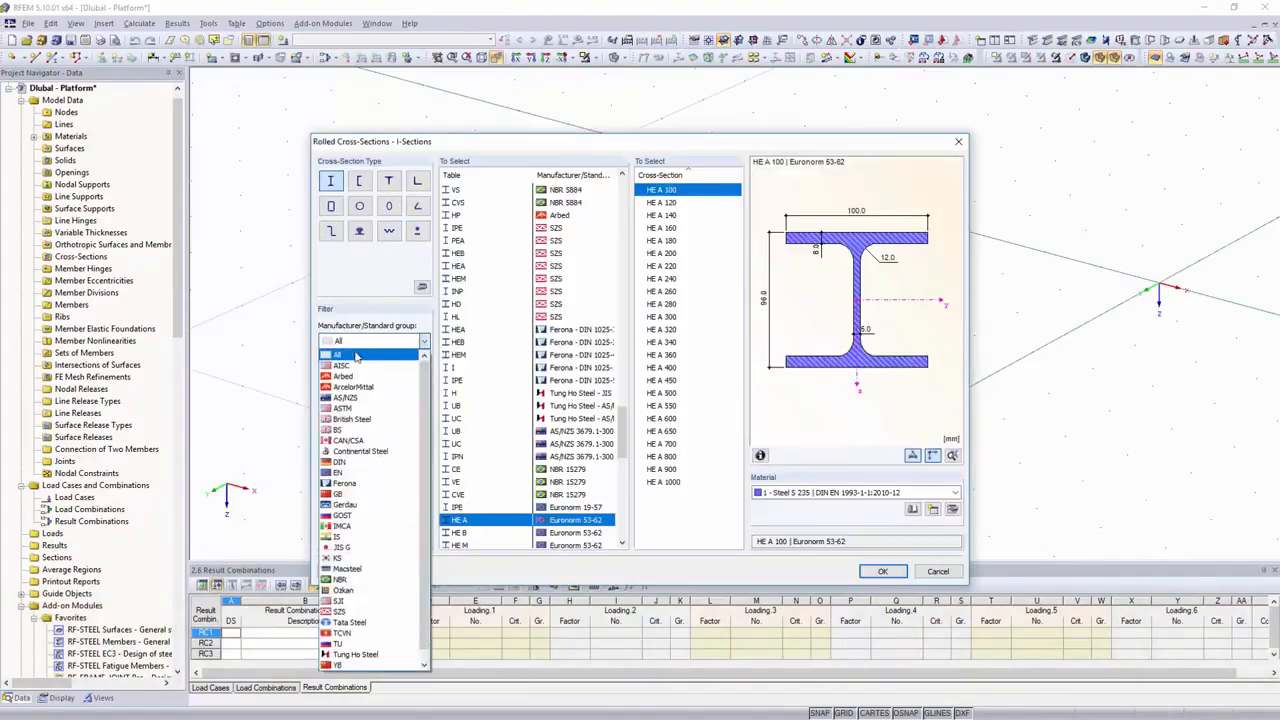
{"action": "left_click", "coordinate": [340, 472]}
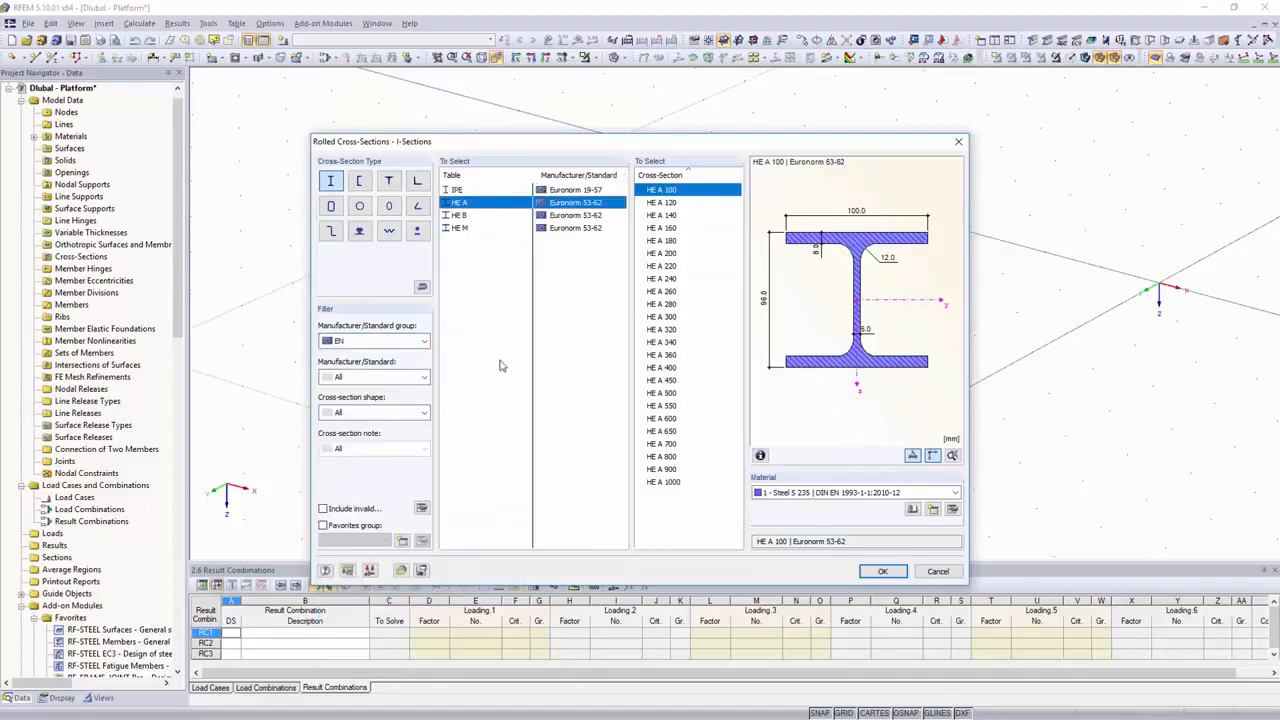
{"action": "left_click", "coordinate": [660, 264]}
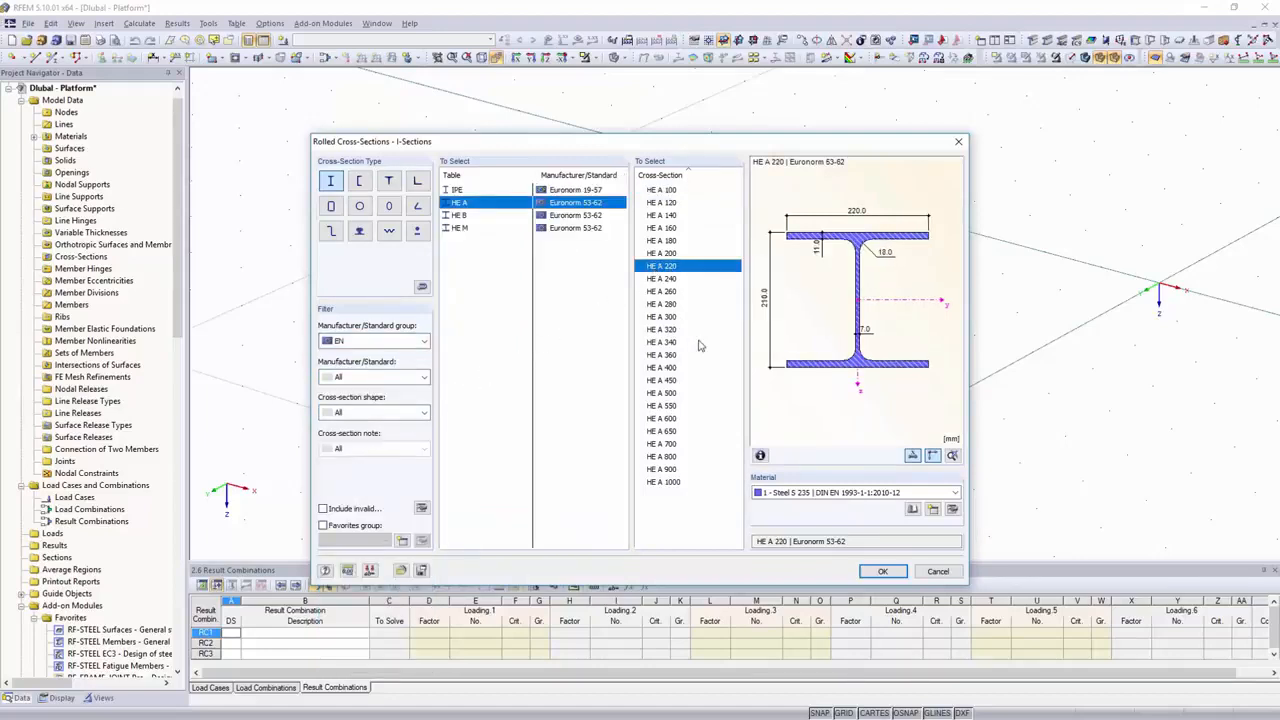
{"action": "left_click", "coordinate": [880, 572]}
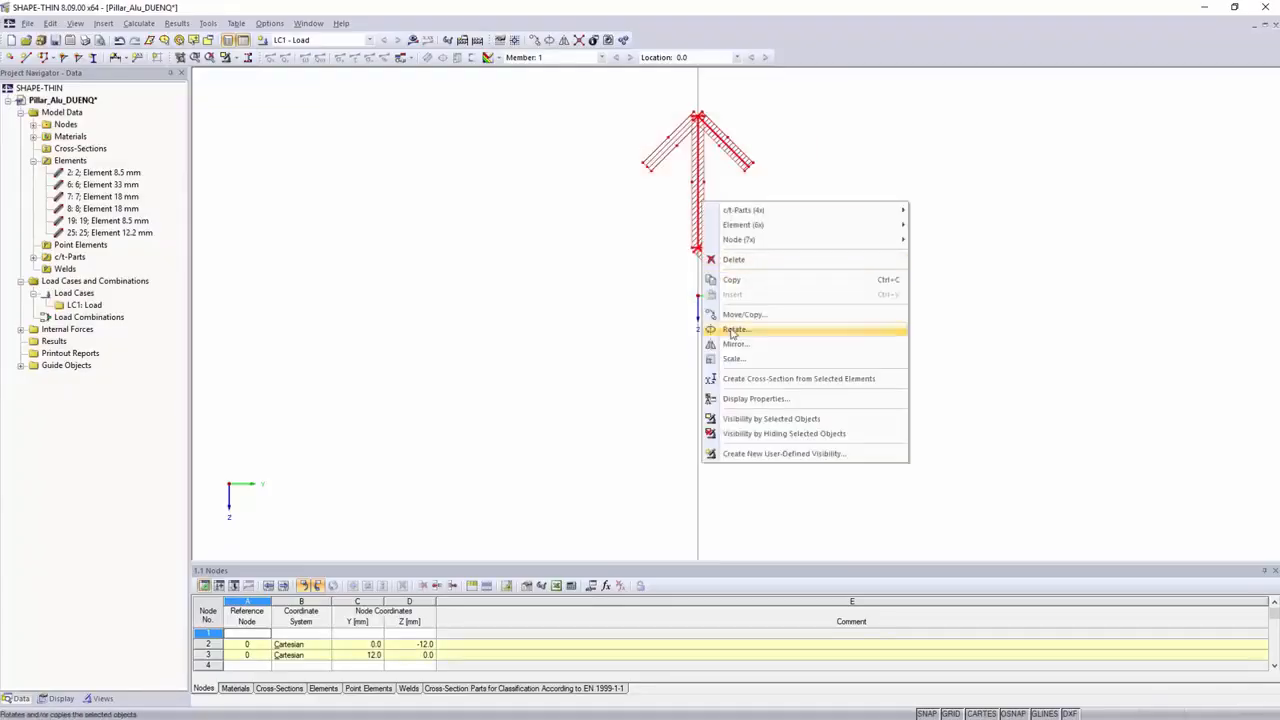
- Rotate-copy the selected plate elements by 90° via the Rotate - Copy dialog
{"action": "left_click", "coordinate": [736, 328]}
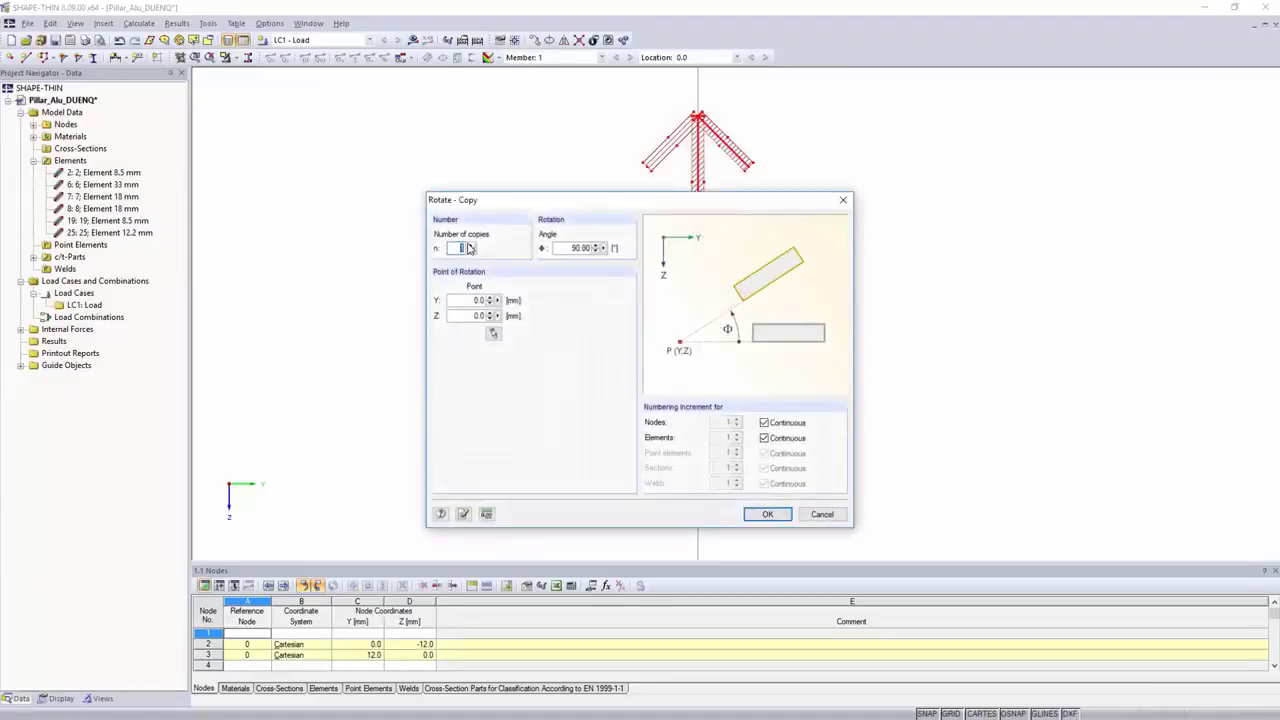
{"action": "left_click", "coordinate": [768, 514]}
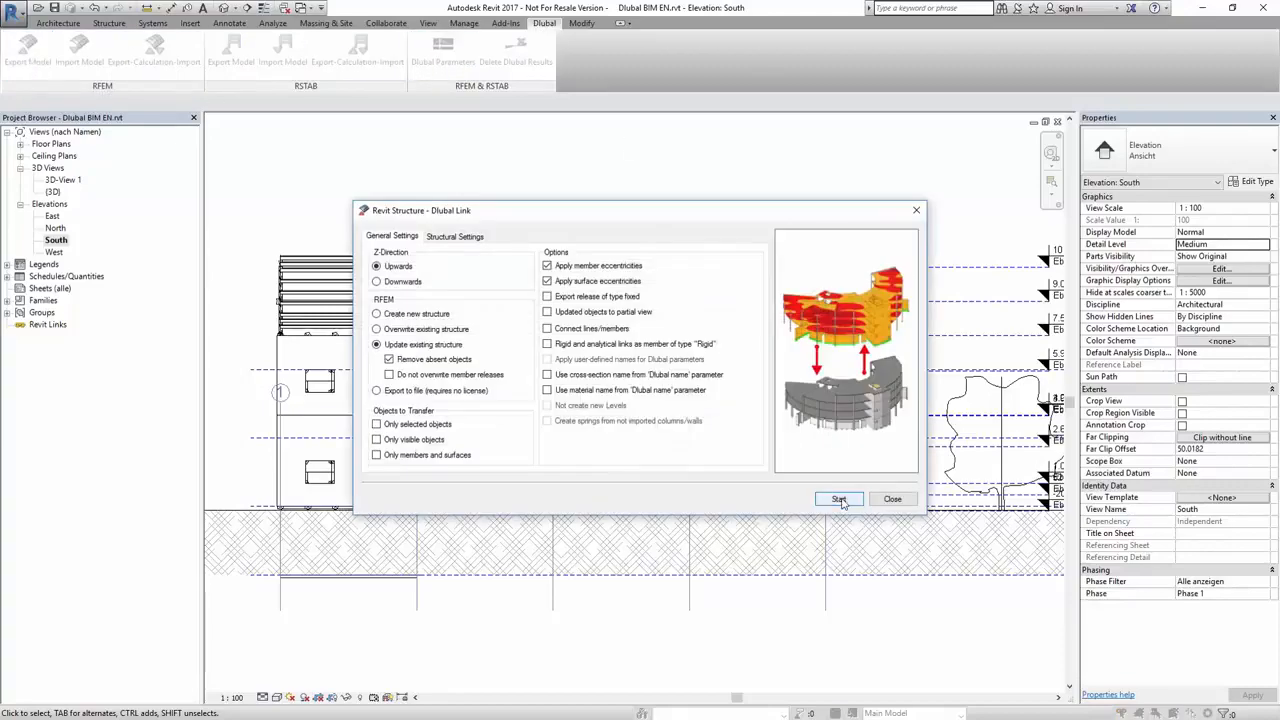
- Start the Dlubal link transfer, updating the existing structure in RFEM
{"action": "left_click", "coordinate": [838, 500]}
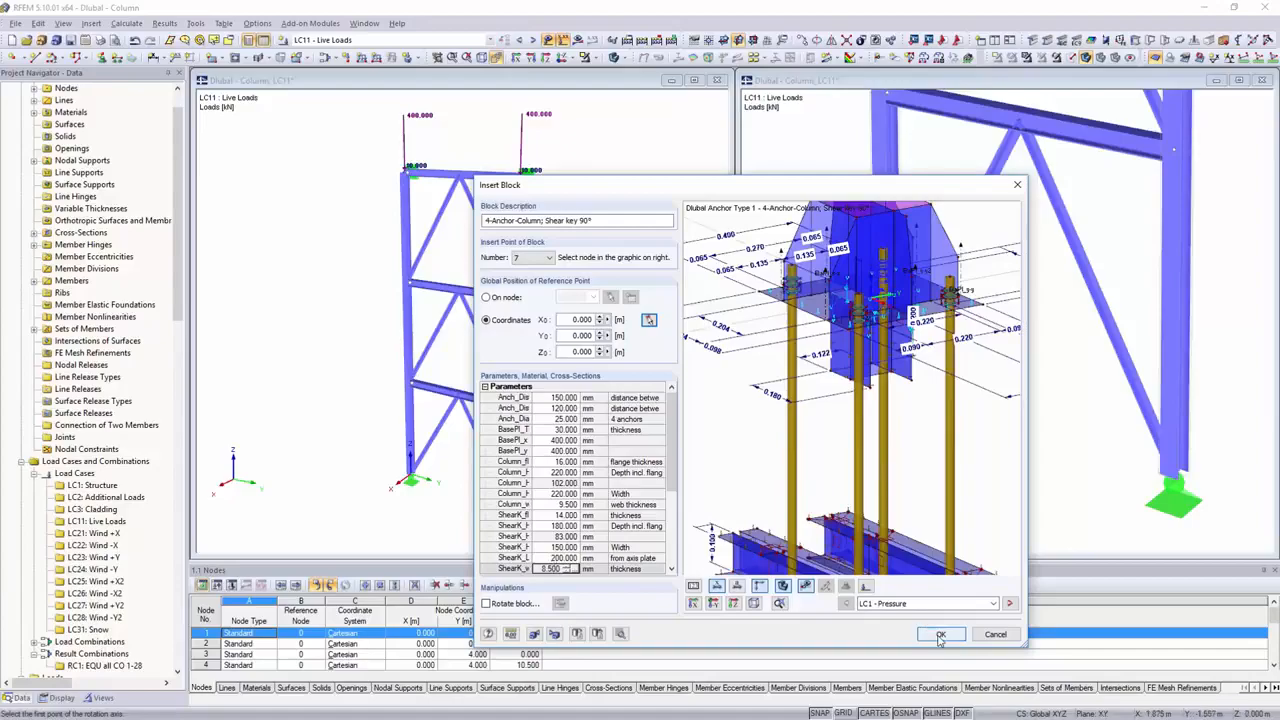
- Confirm the Insert Block dialog to place the anchored column-base connection
{"action": "left_click", "coordinate": [940, 634]}
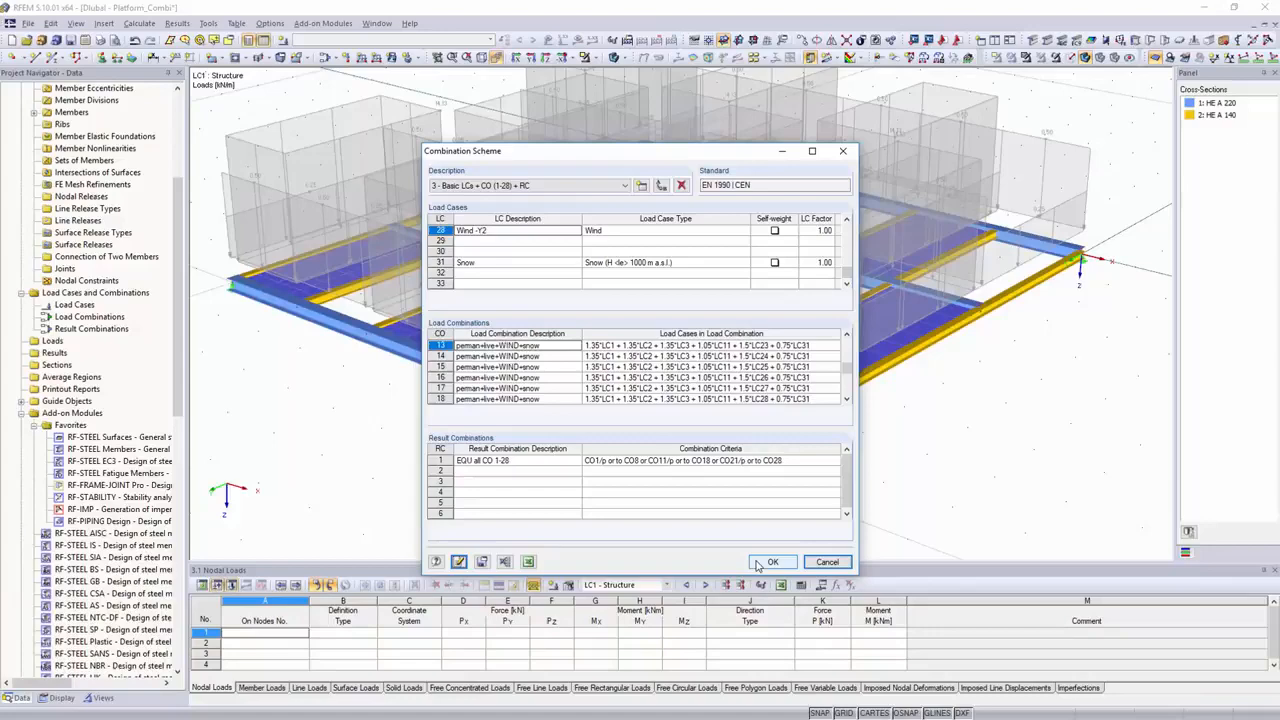
- Accept the combination scheme, set EN 1990 with automatic load combinations in General Data, and review them
{"action": "left_click", "coordinate": [772, 560]}
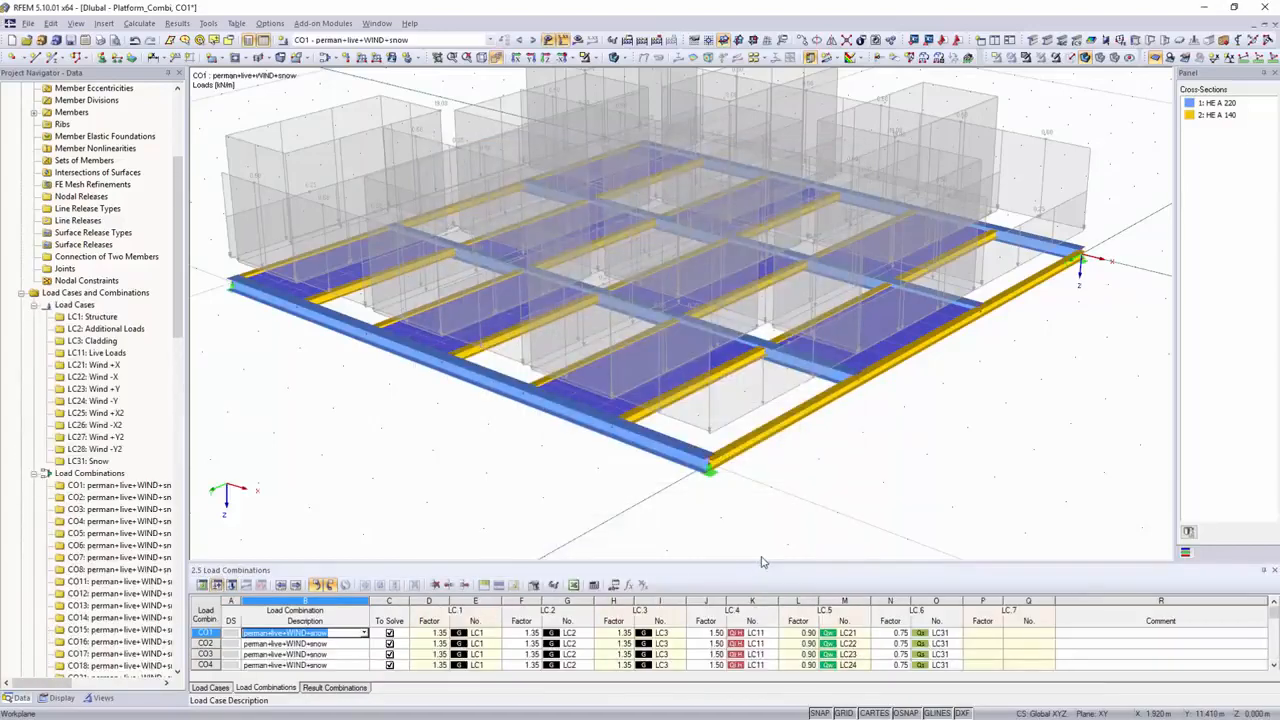
{"action": "left_click", "coordinate": [716, 360]}
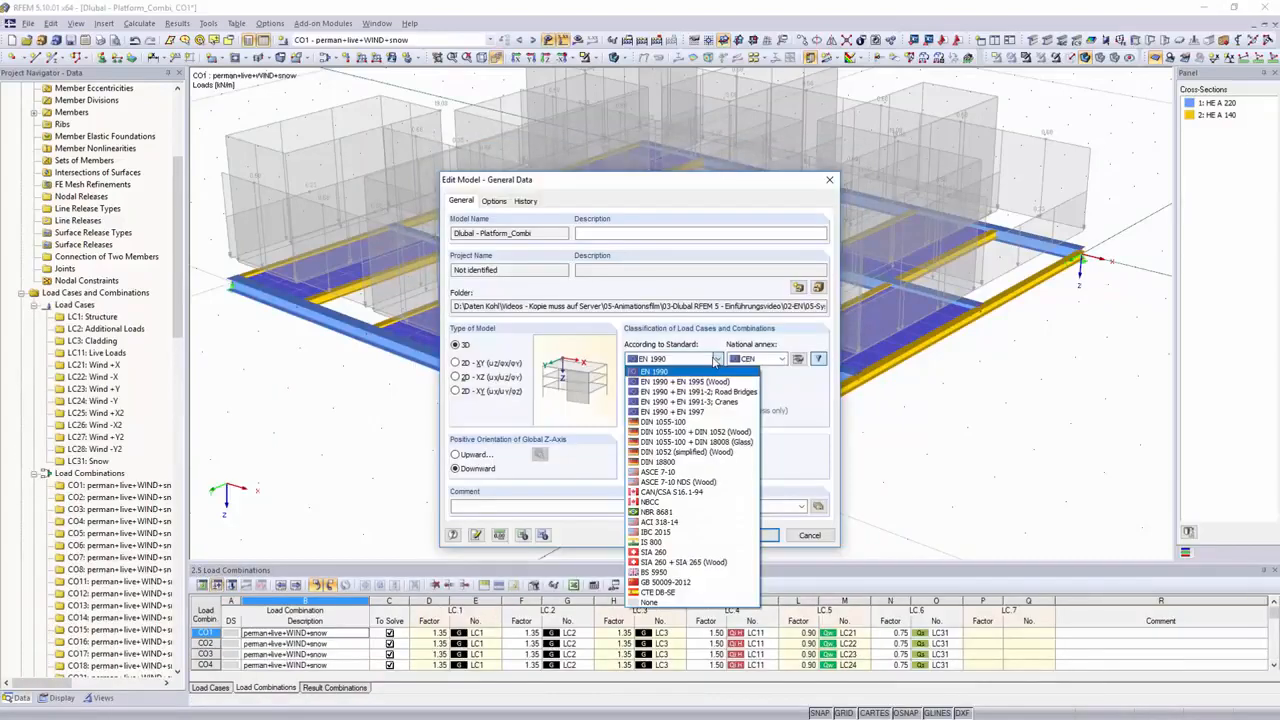
{"action": "left_click", "coordinate": [780, 360]}
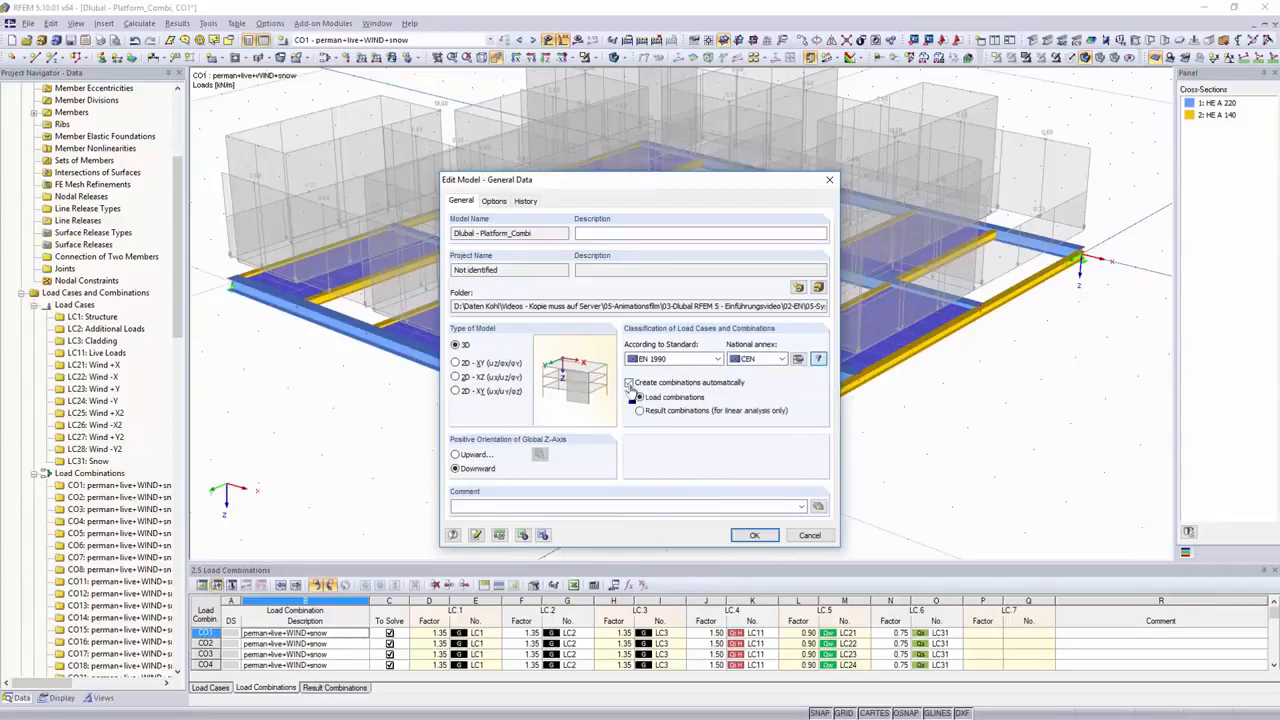
{"action": "left_click", "coordinate": [628, 382]}
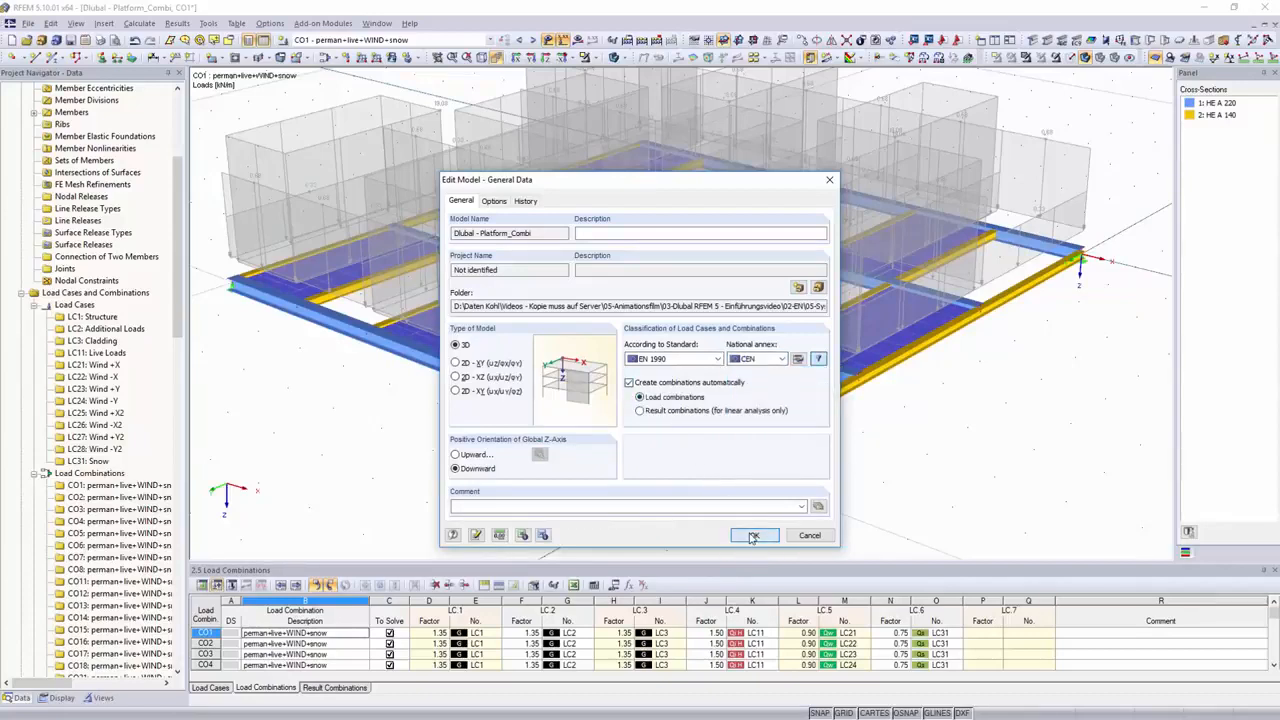
{"action": "left_click", "coordinate": [752, 536]}
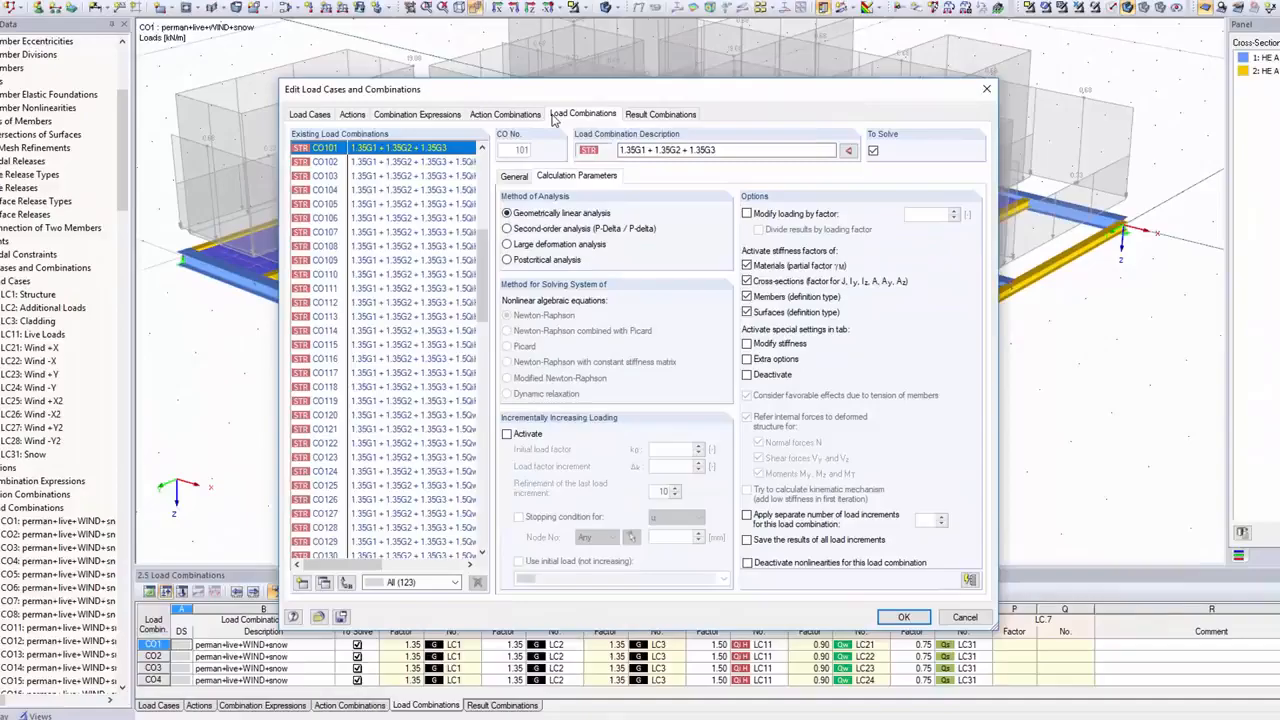
{"action": "left_click", "coordinate": [508, 228]}
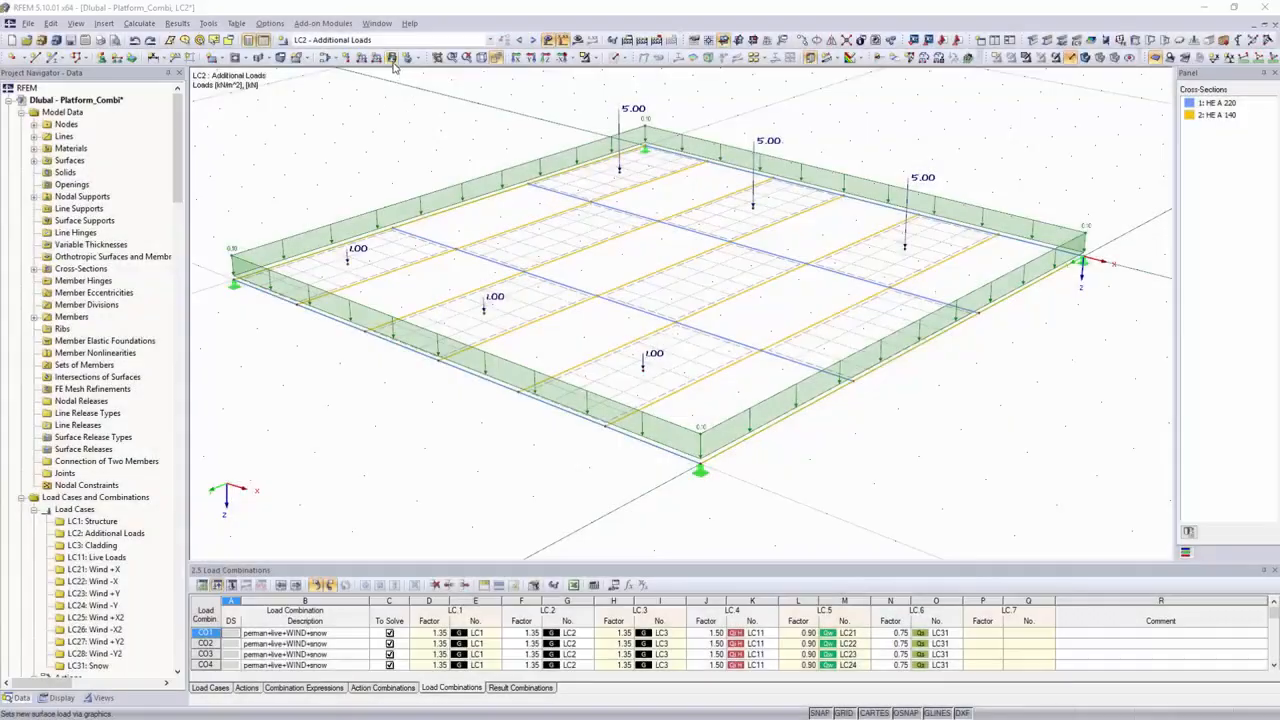
- Generate the barrel roof with its structure geometry and self-weight and snow load cases
{"action": "left_click", "coordinate": [392, 56]}
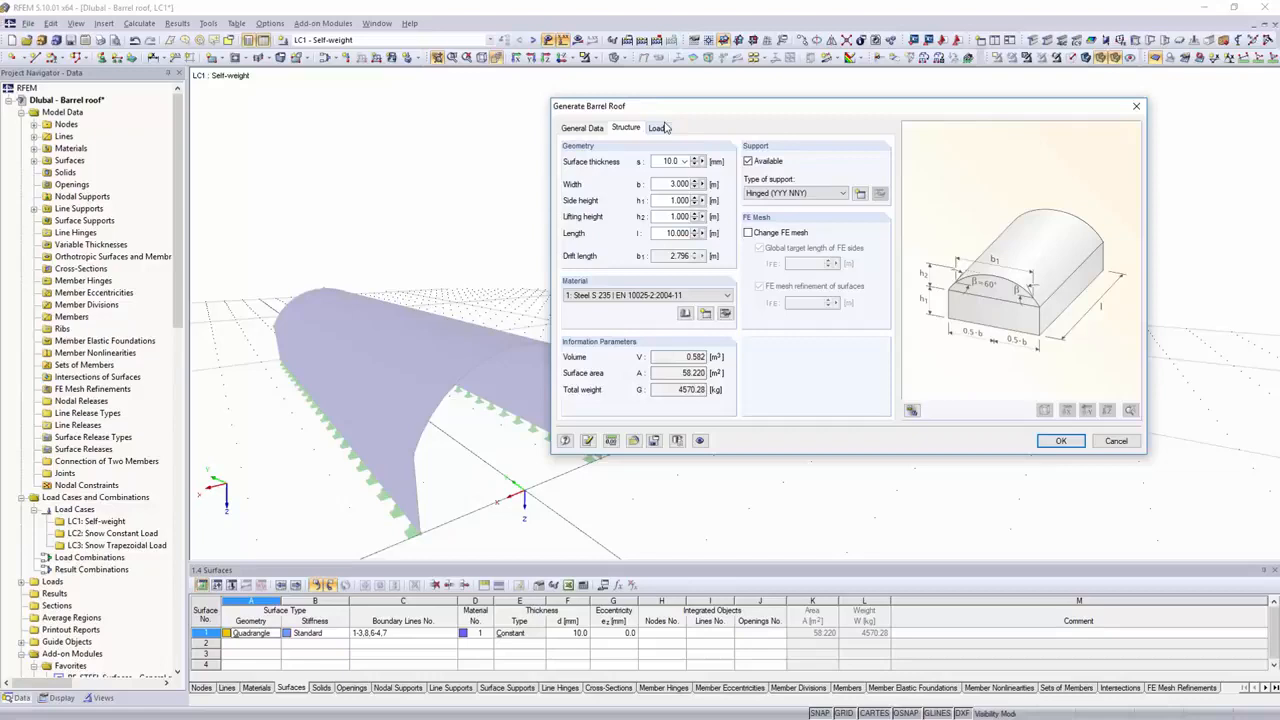
{"action": "left_click", "coordinate": [656, 128]}
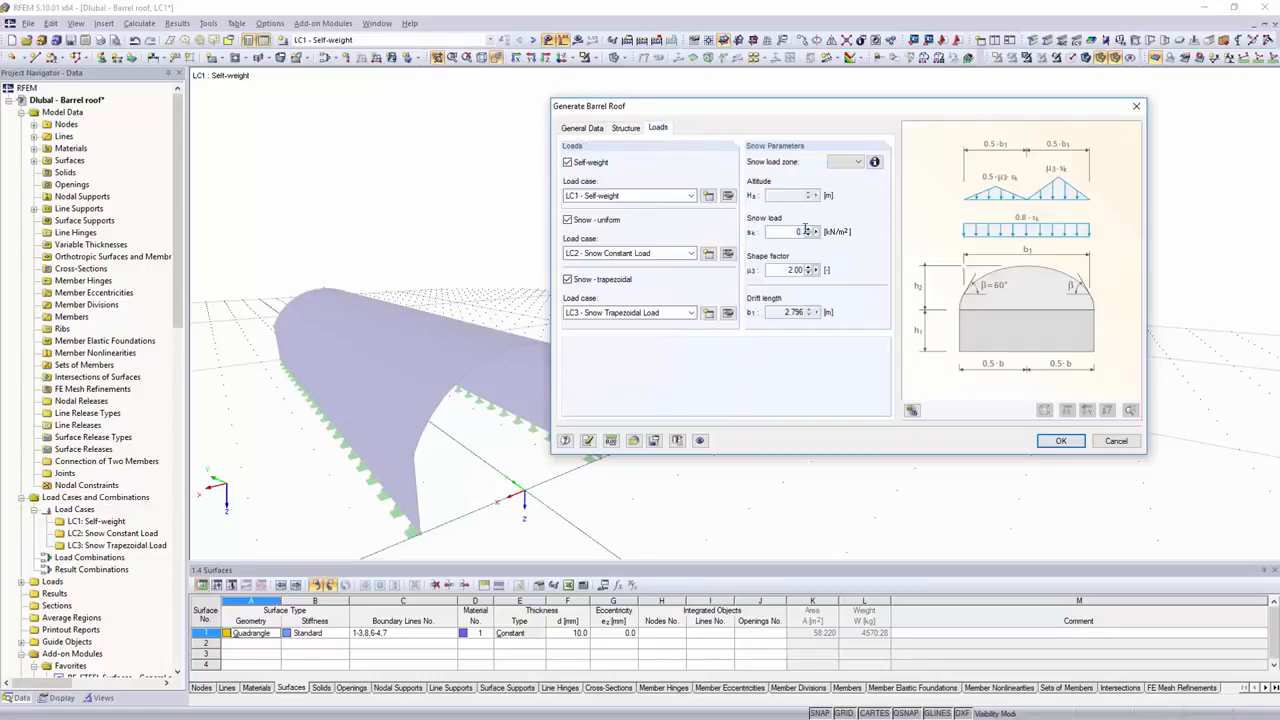
{"action": "left_click", "coordinate": [1060, 442]}
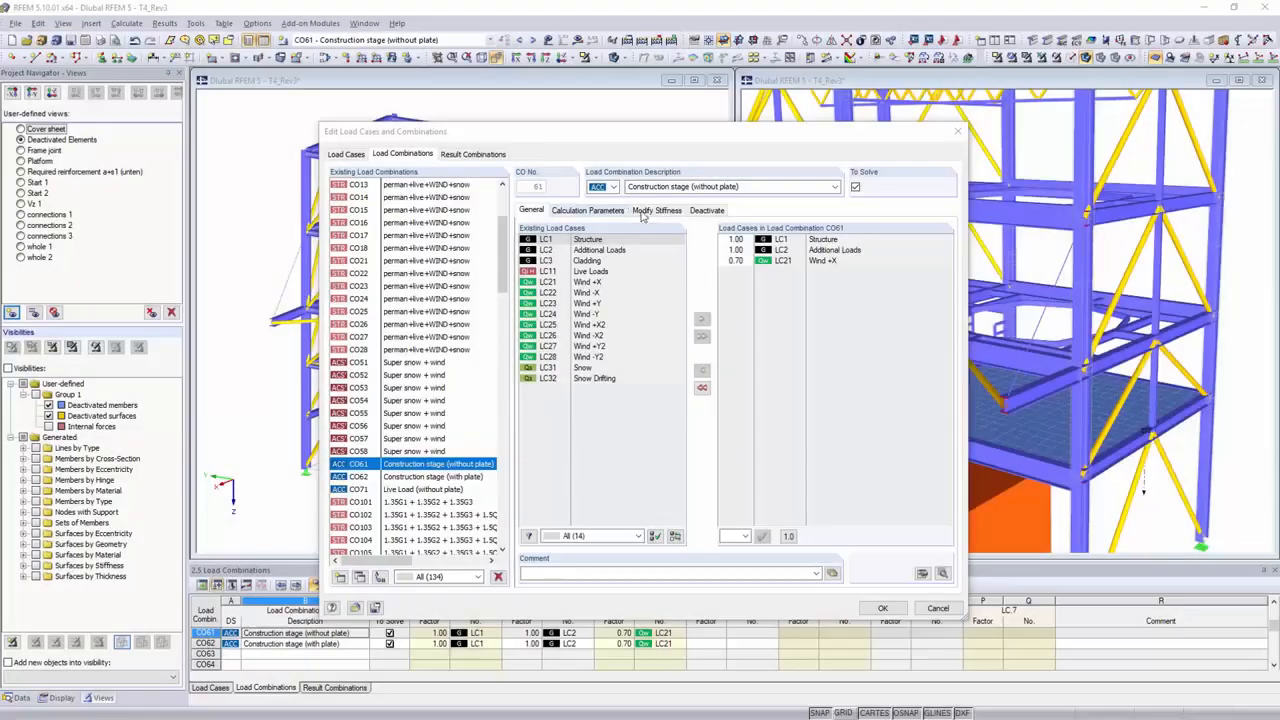
- Deactivate the members and surface 1 for CO61 and display its deformation results
{"action": "left_click", "coordinate": [708, 210]}
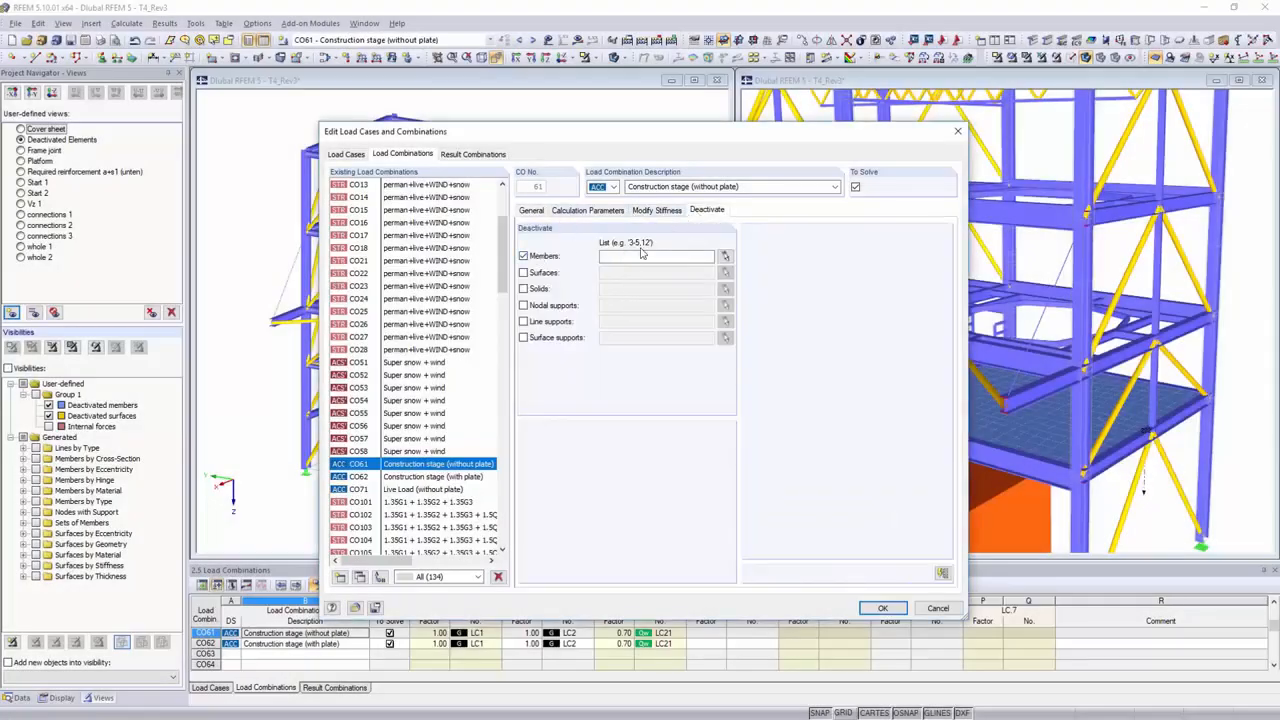
{"action": "left_click", "coordinate": [724, 256]}
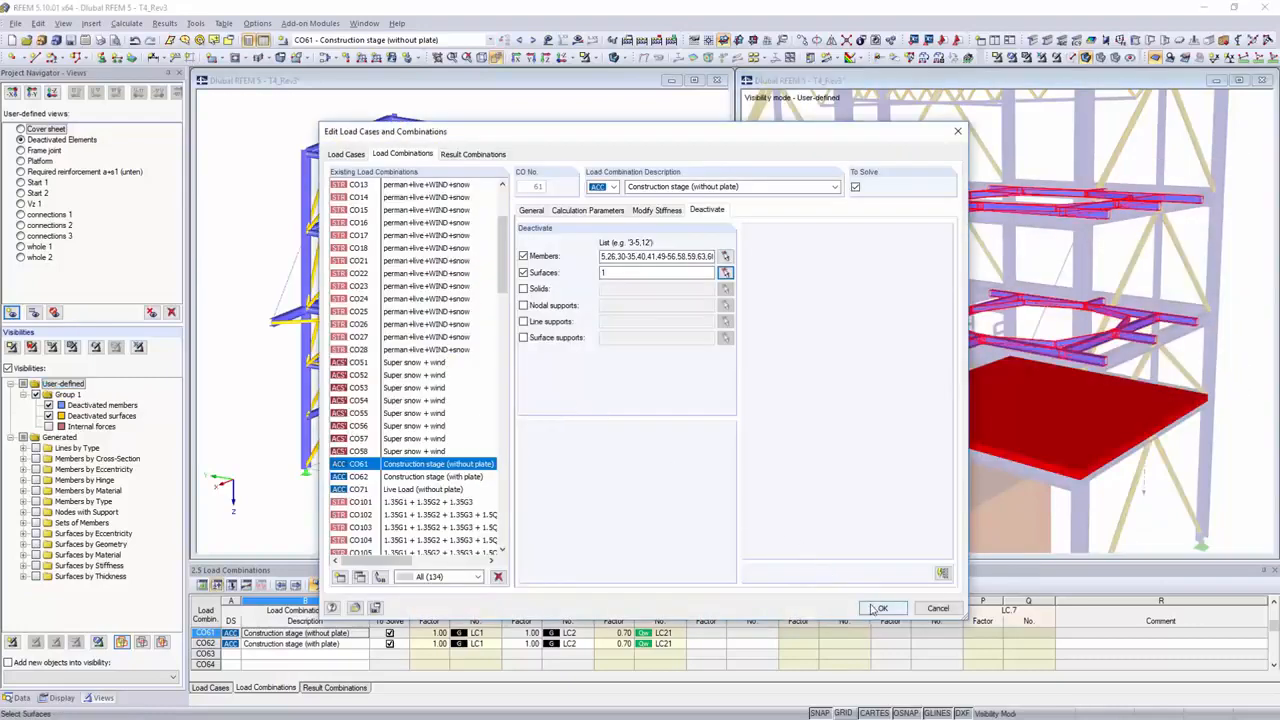
{"action": "left_click", "coordinate": [880, 608]}
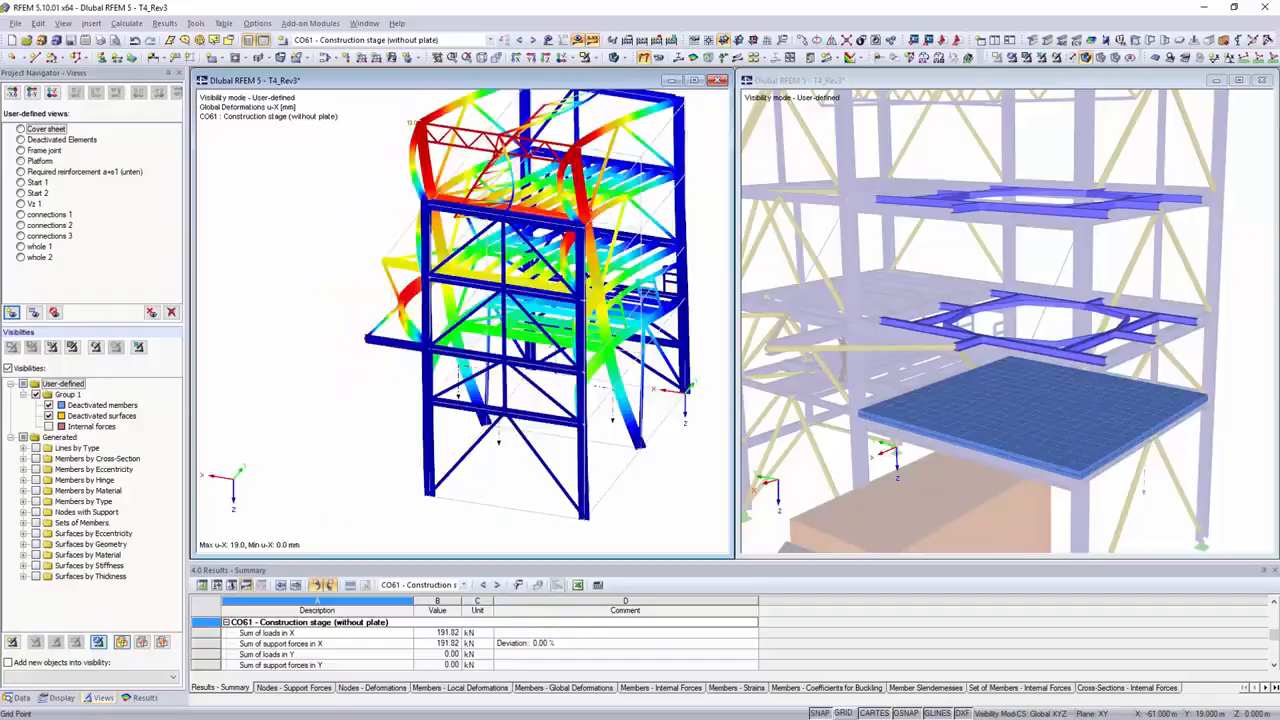
{"action": "left_click", "coordinate": [848, 56]}
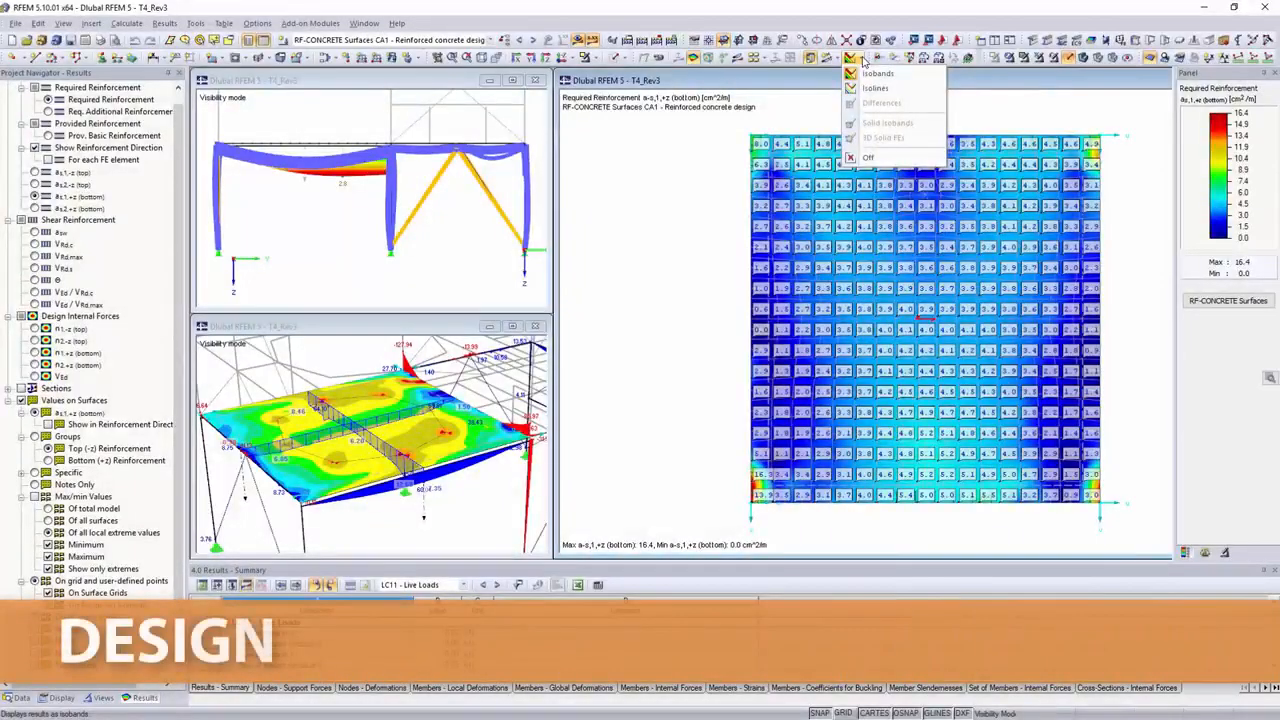
- Show the result diagram along the section, then launch the RF-CONCRETE Surfaces design module
{"action": "left_click", "coordinate": [876, 88]}
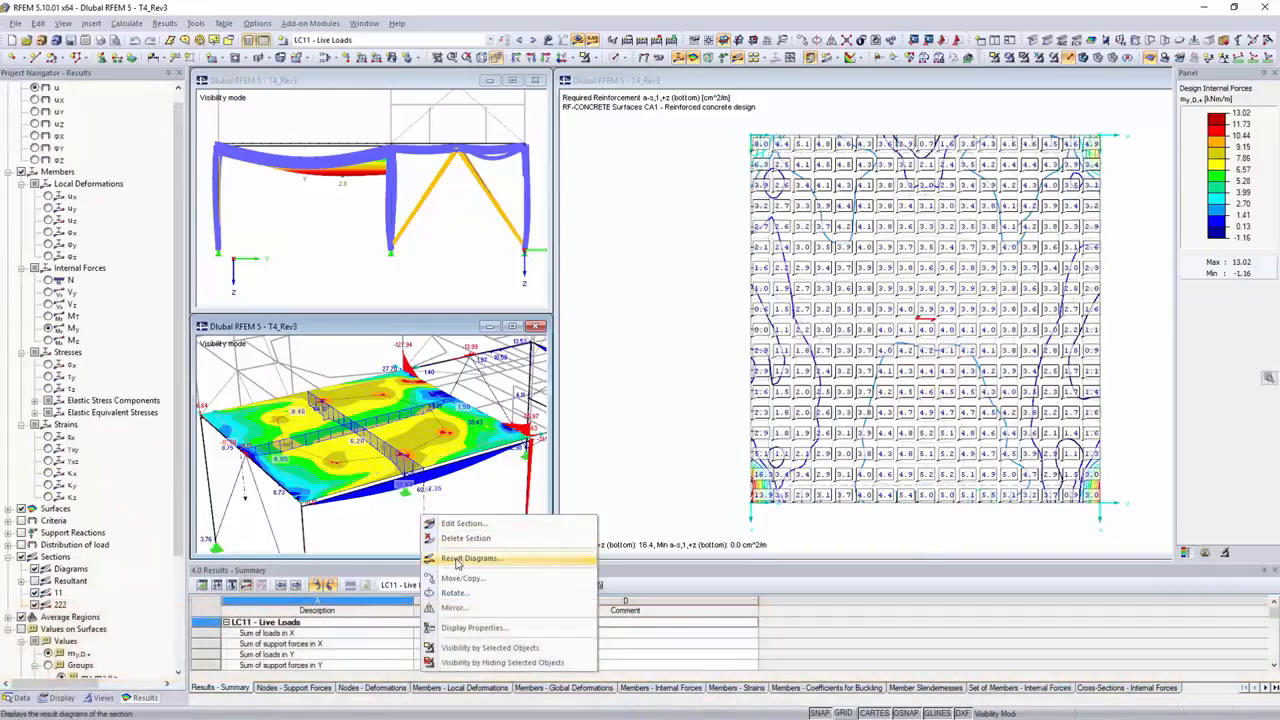
{"action": "left_click", "coordinate": [468, 558]}
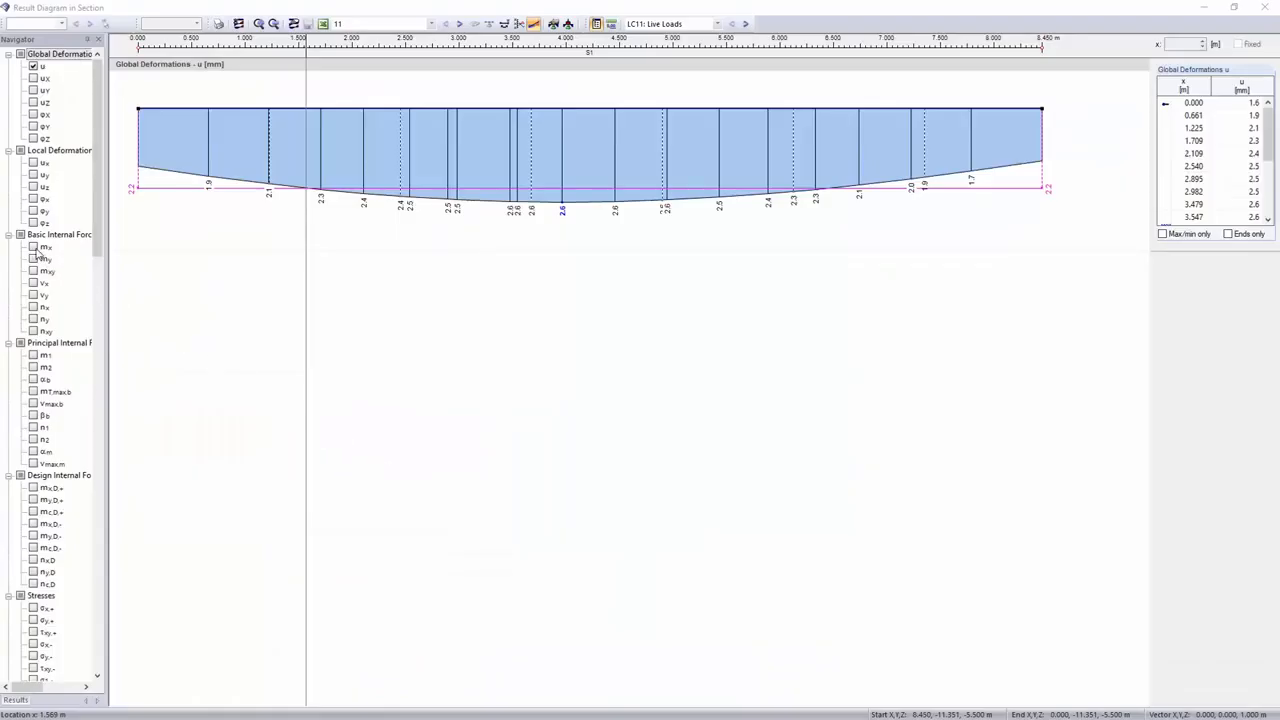
{"action": "left_click", "coordinate": [32, 248]}
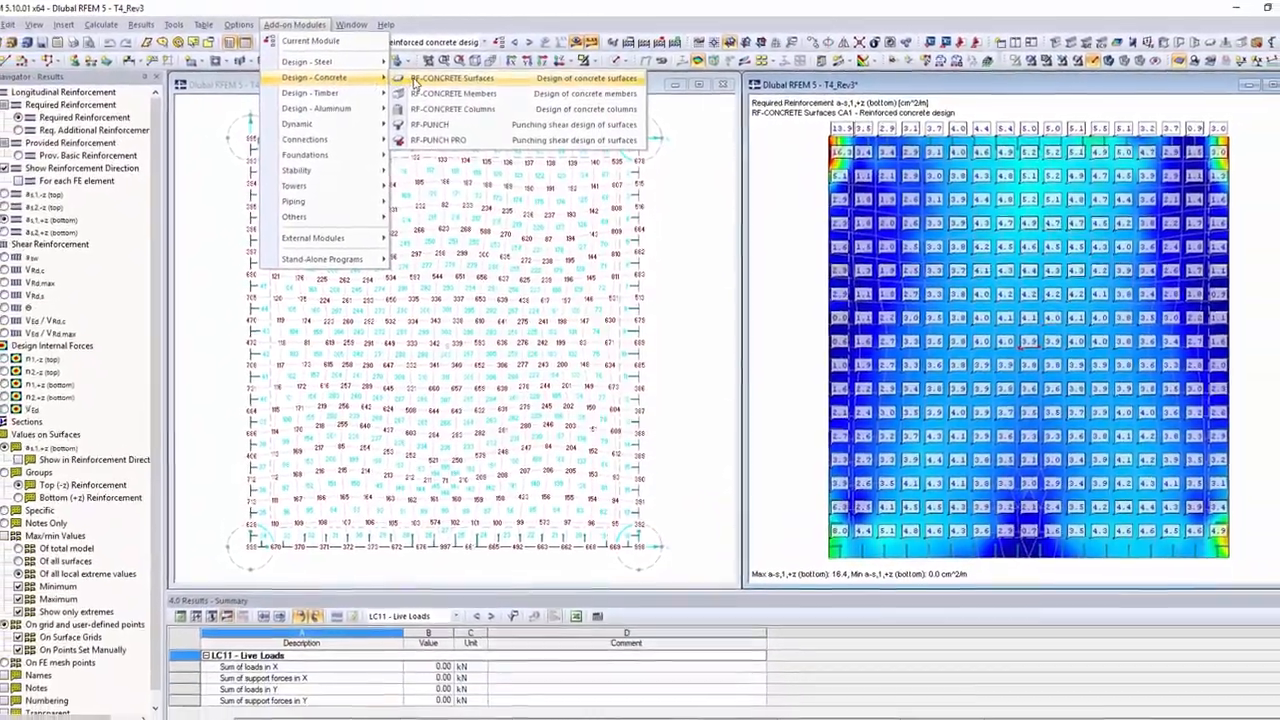
{"action": "left_click", "coordinate": [452, 78]}
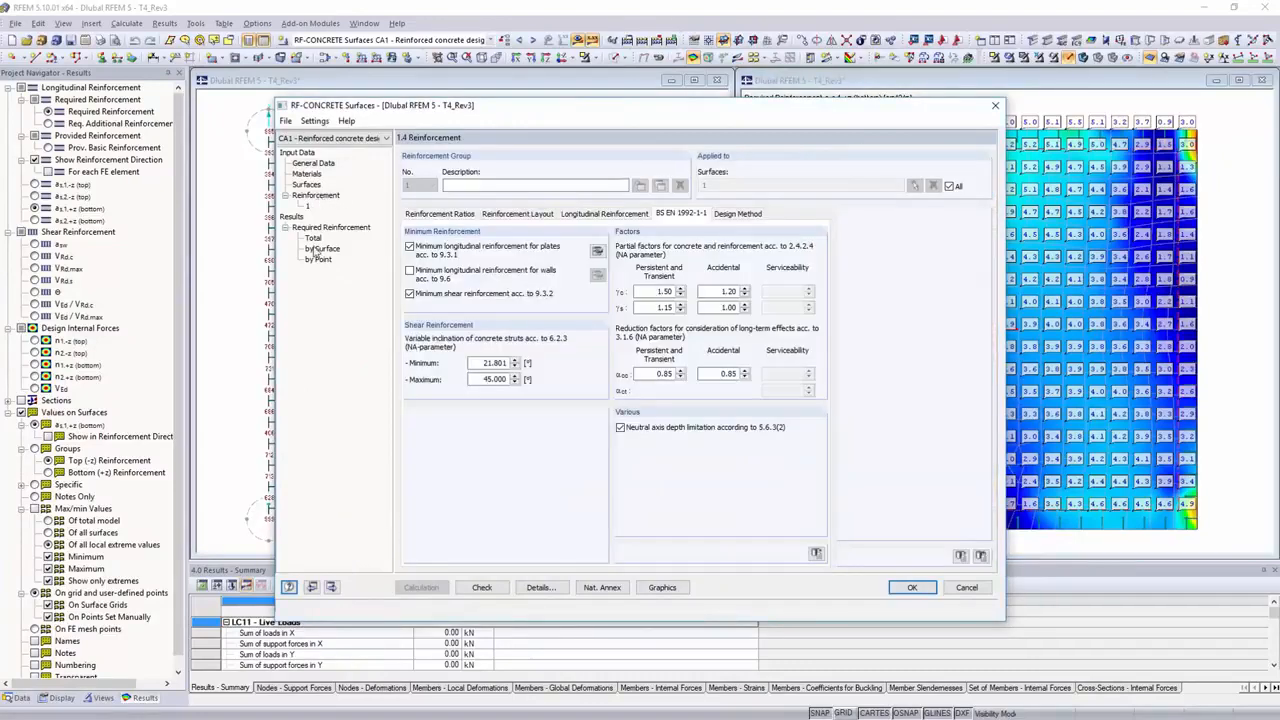
- Display RF-PUNCH Pro 'Shear Force at Critical Perimeter' results with diagrams in the panel
{"action": "left_click", "coordinate": [320, 260]}
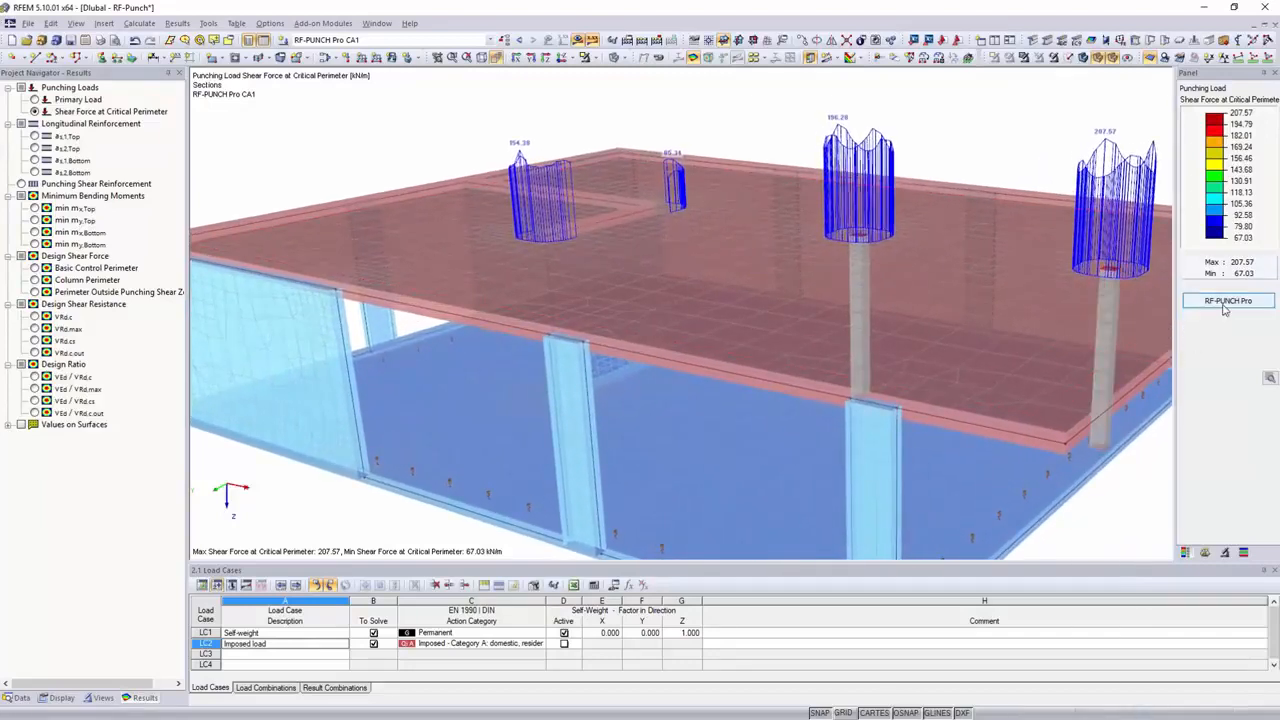
{"action": "left_click", "coordinate": [1228, 300]}
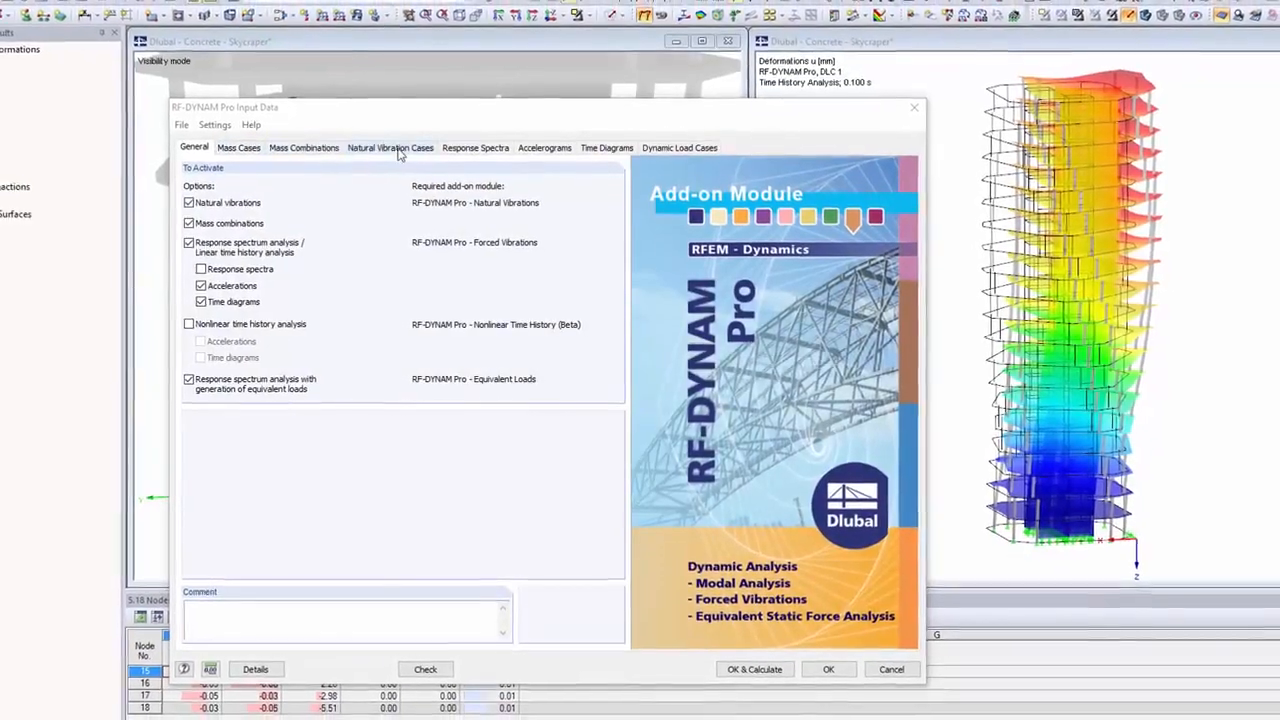
- Review the accelerogram and dynamic load case DLC 1 in RF-DYNAM Pro, then run OK & Calculate
{"action": "left_click", "coordinate": [544, 148]}
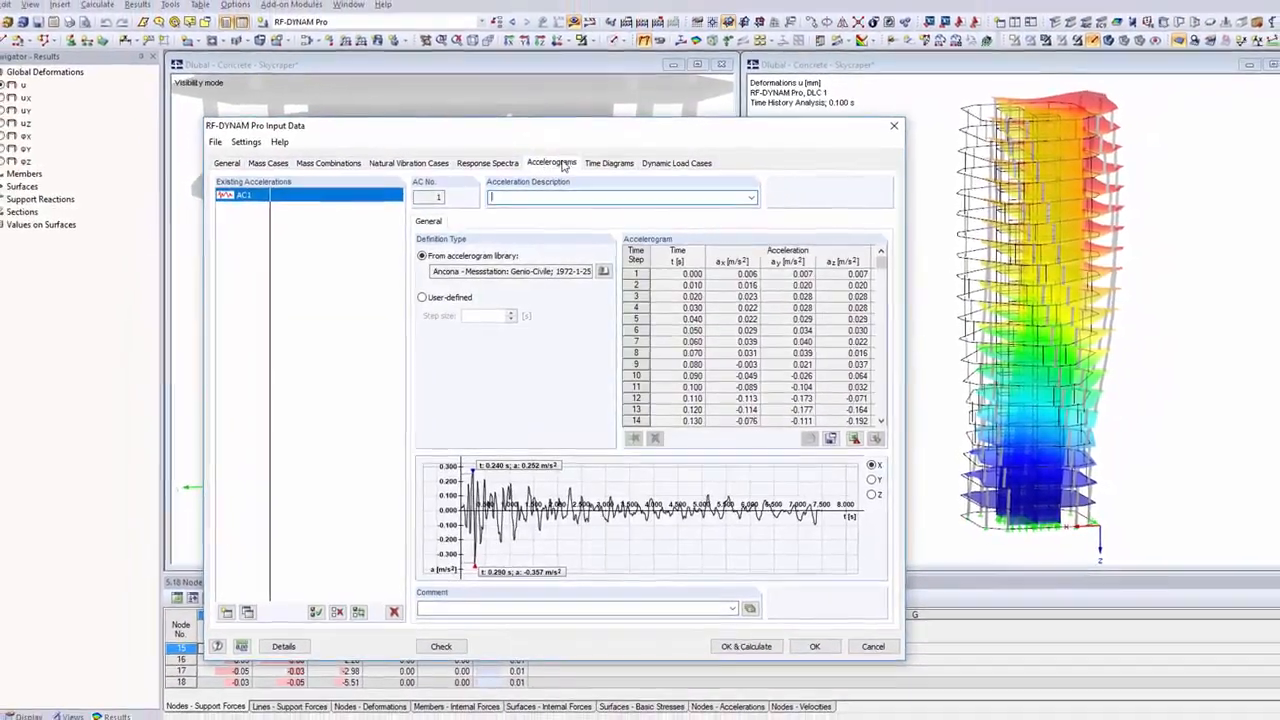
{"action": "left_click", "coordinate": [676, 164]}
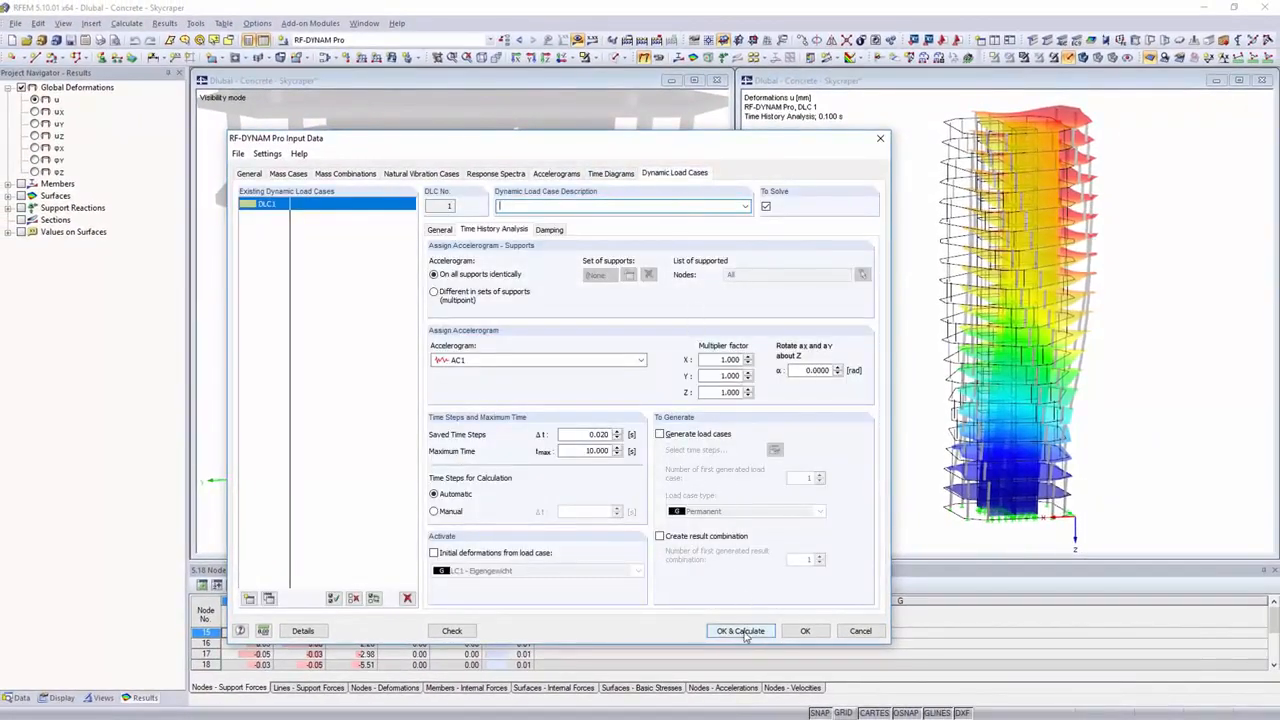
{"action": "left_click", "coordinate": [740, 630]}
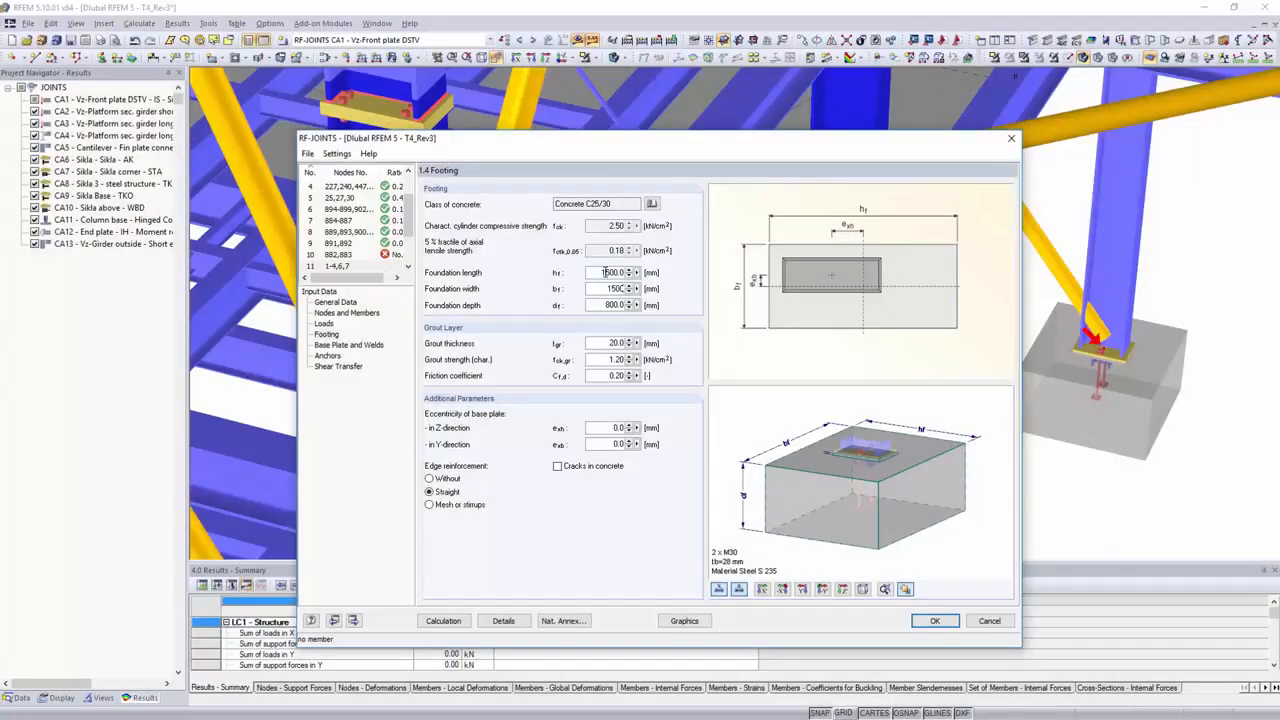
- Go through the Footing, Anchors and Shear Transfer input pages of the RF-JOINTS column base
{"action": "left_click", "coordinate": [328, 356]}
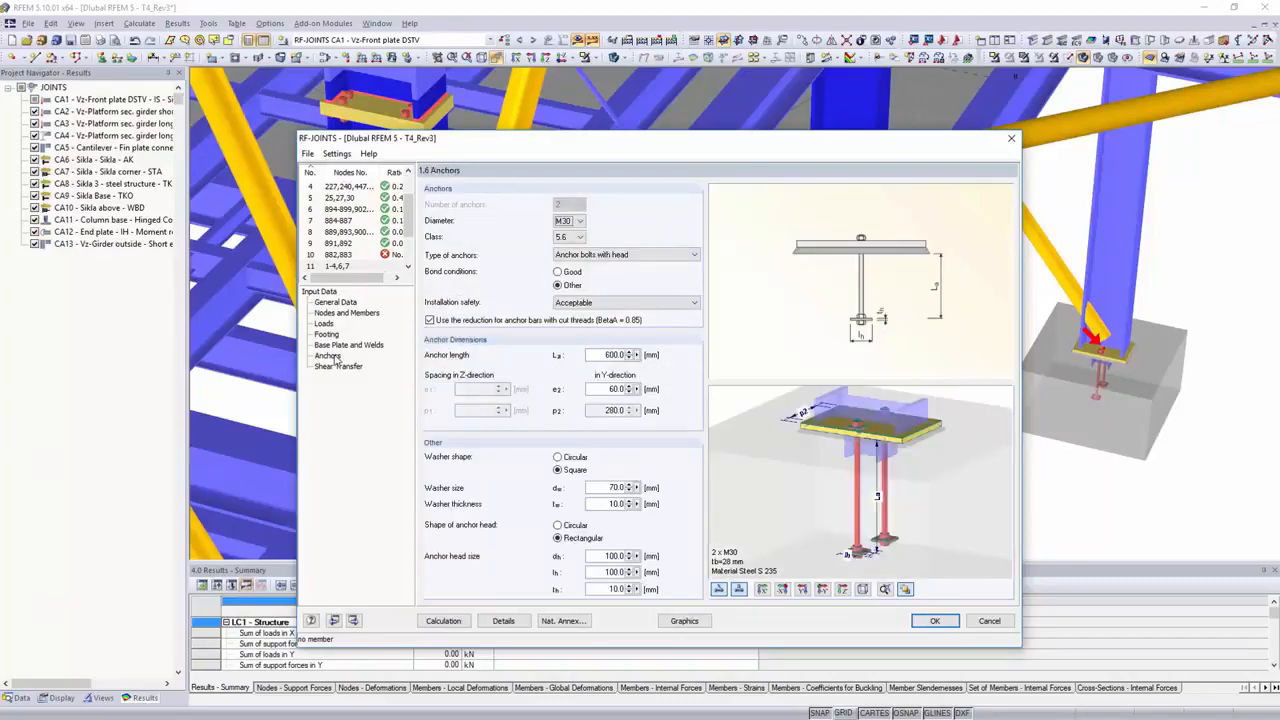
{"action": "left_click", "coordinate": [632, 358]}
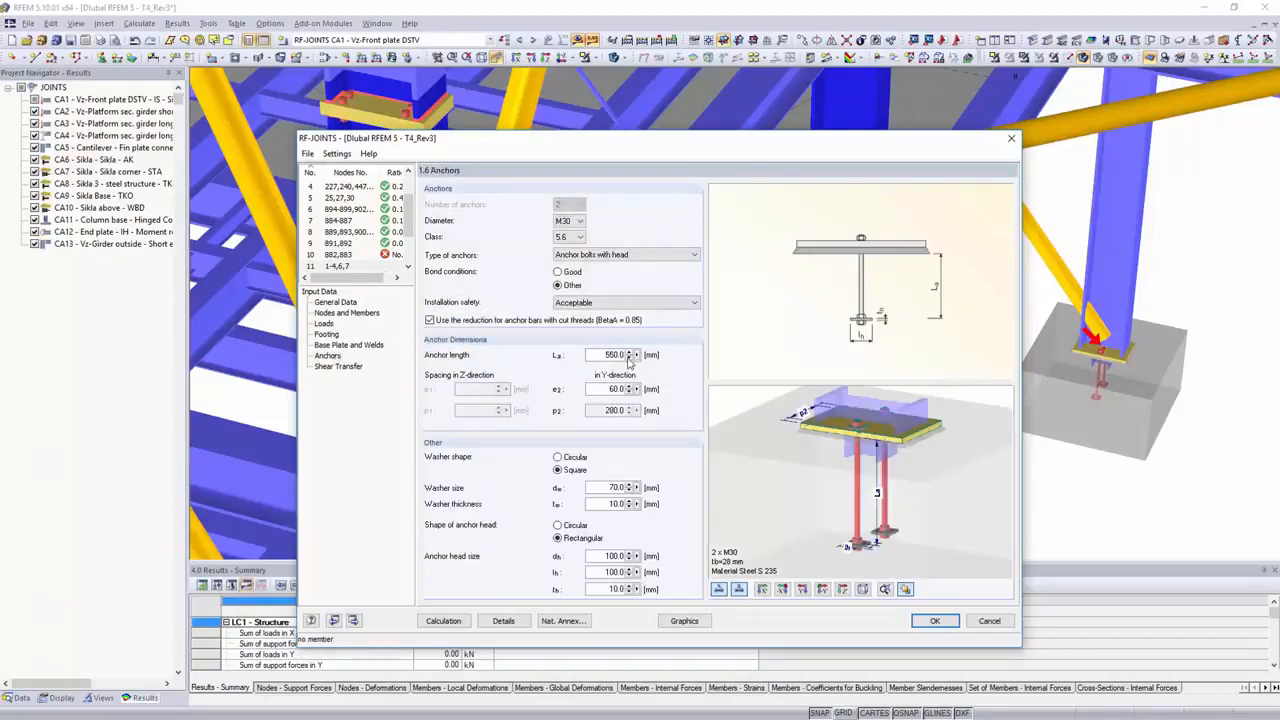
{"action": "left_click", "coordinate": [340, 366]}
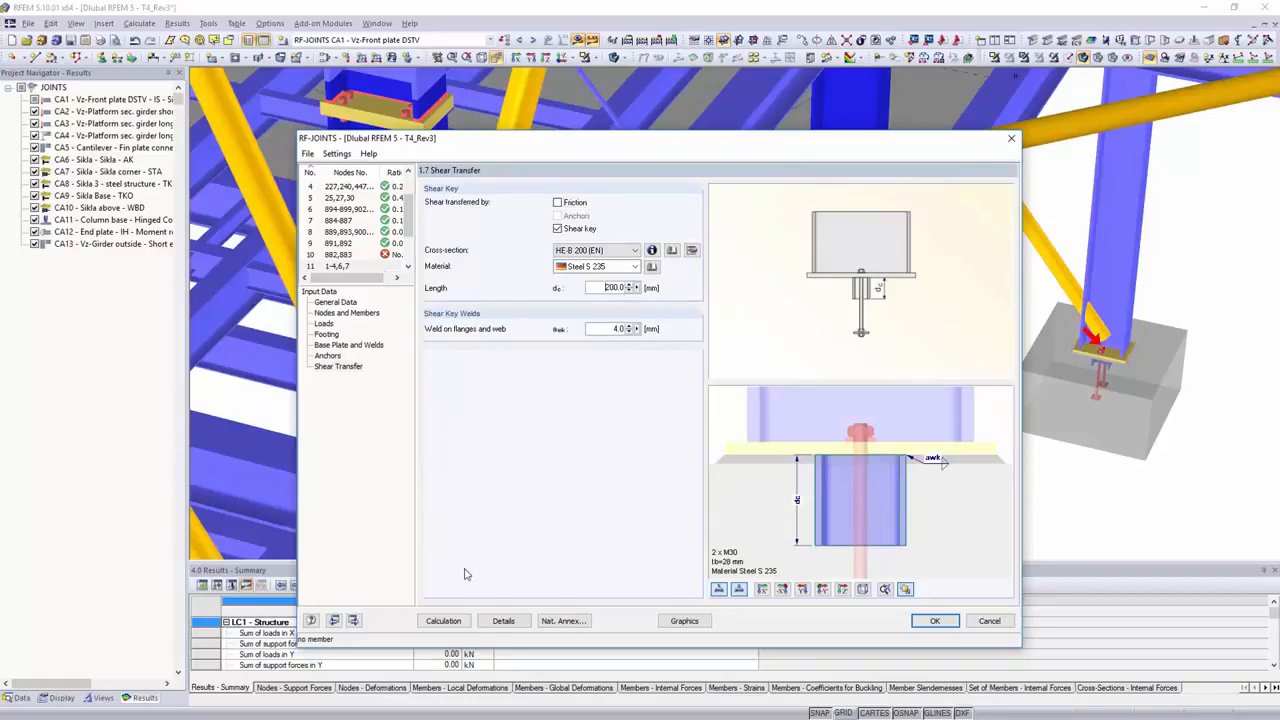
{"action": "left_click", "coordinate": [444, 620]}
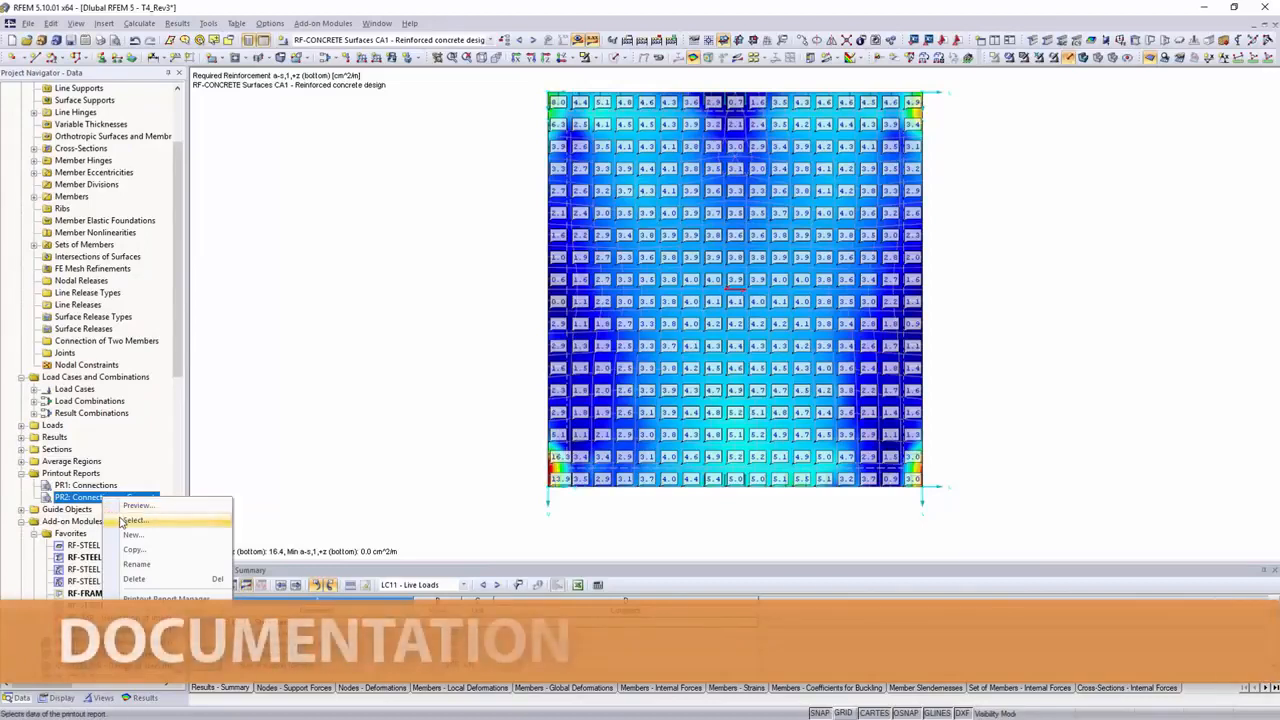
- Include RF-CONCRETE Surfaces input data in the report selection and print the reinforcement graphic to the report
{"action": "left_click", "coordinate": [136, 520]}
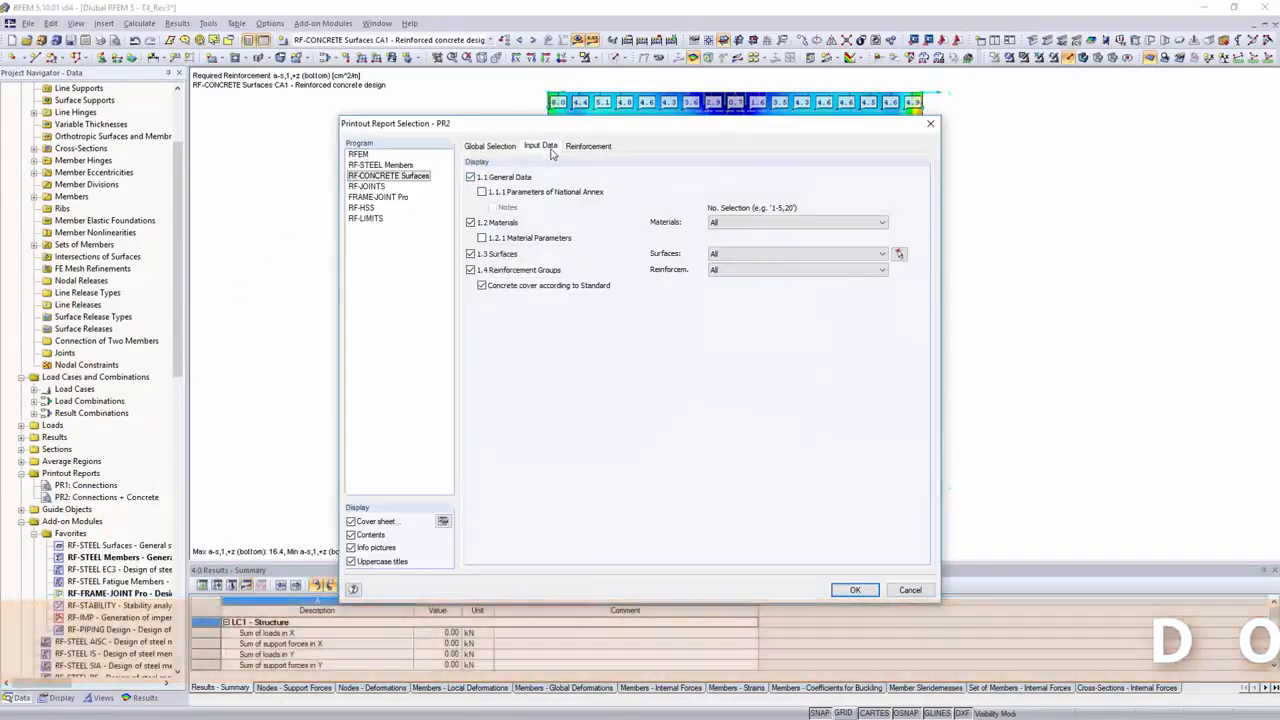
{"action": "left_click", "coordinate": [588, 146]}
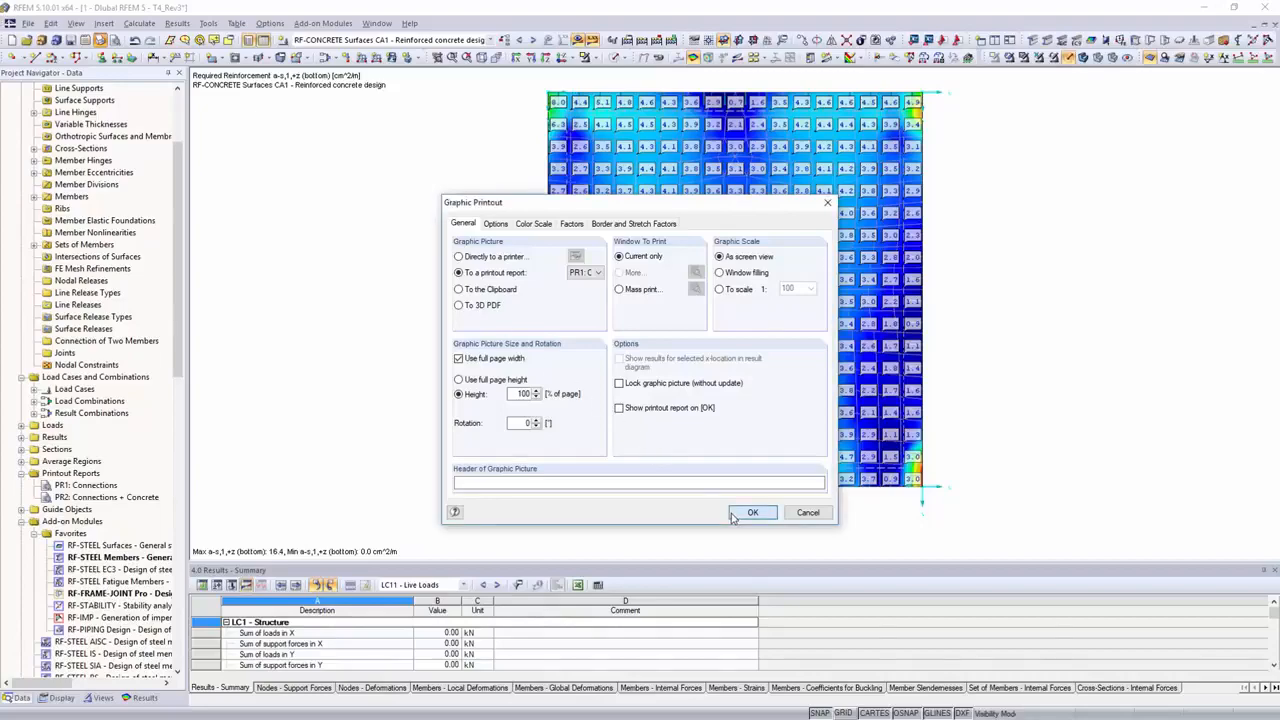
{"action": "left_click", "coordinate": [752, 512]}
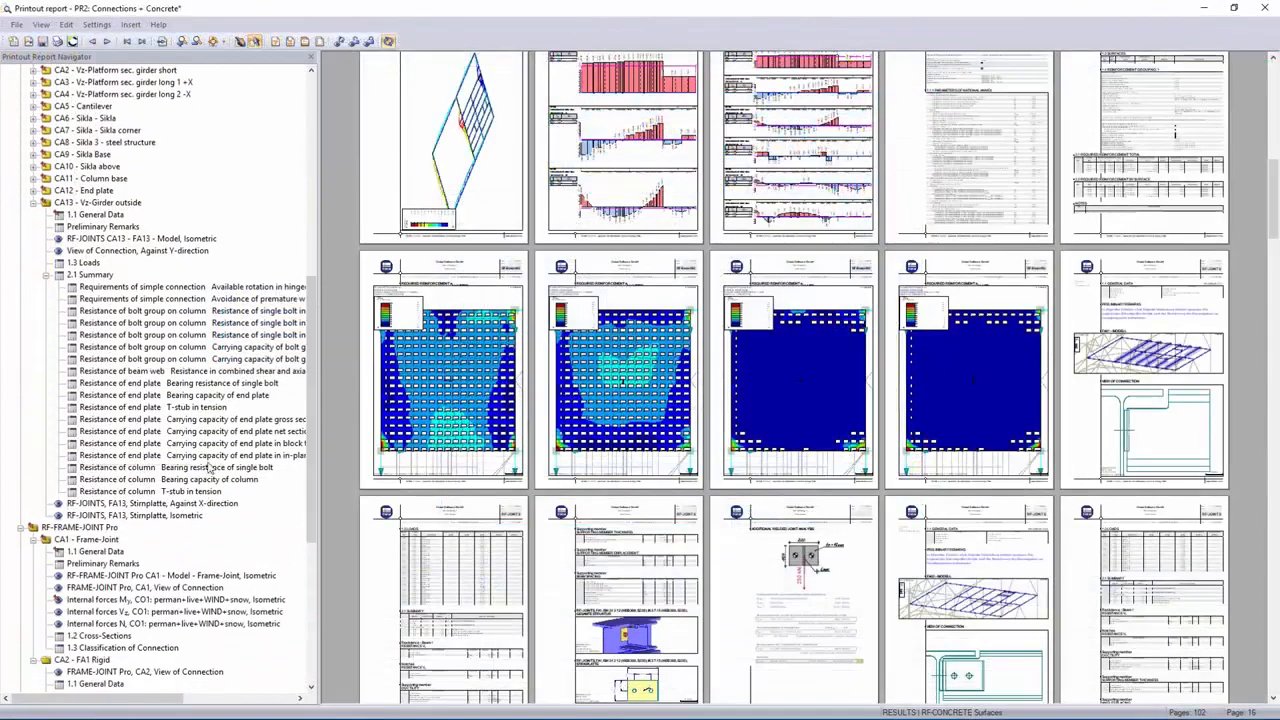
- Show the report's File menu with save, print and RTF/PDF export commands
{"action": "left_click", "coordinate": [16, 24]}
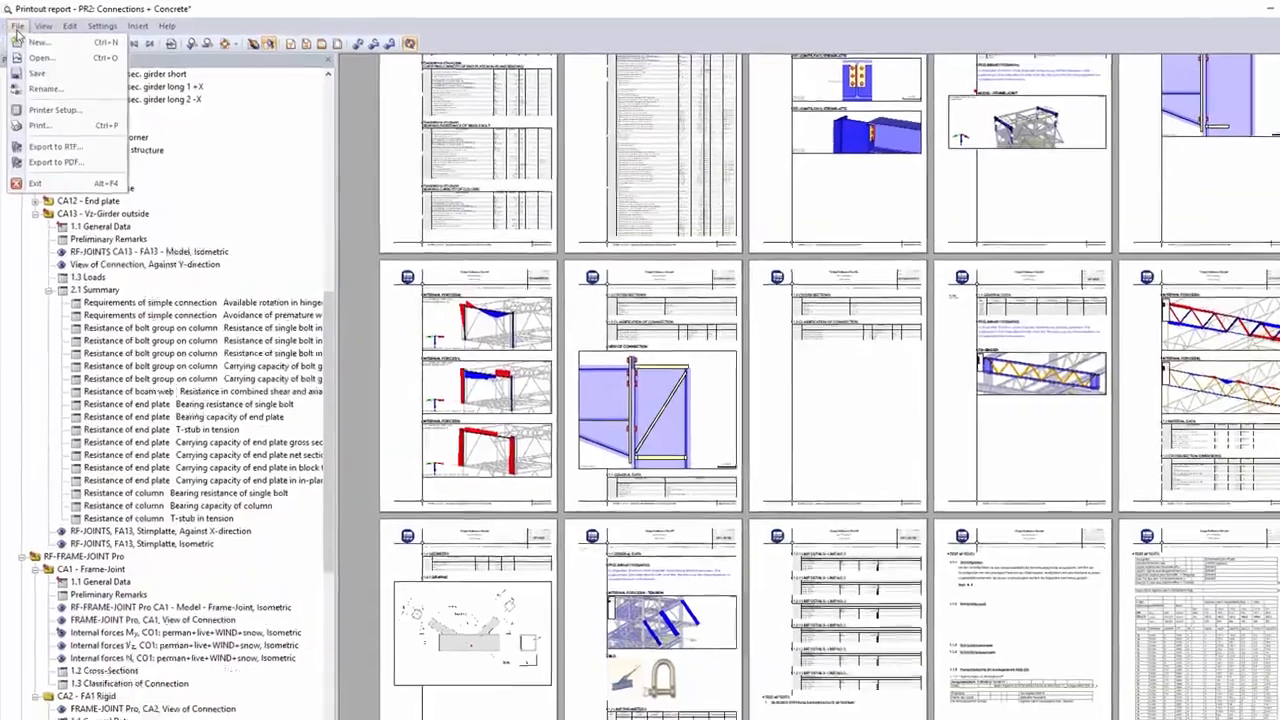
{"action": "mouse_move", "coordinate": [80, 230]}
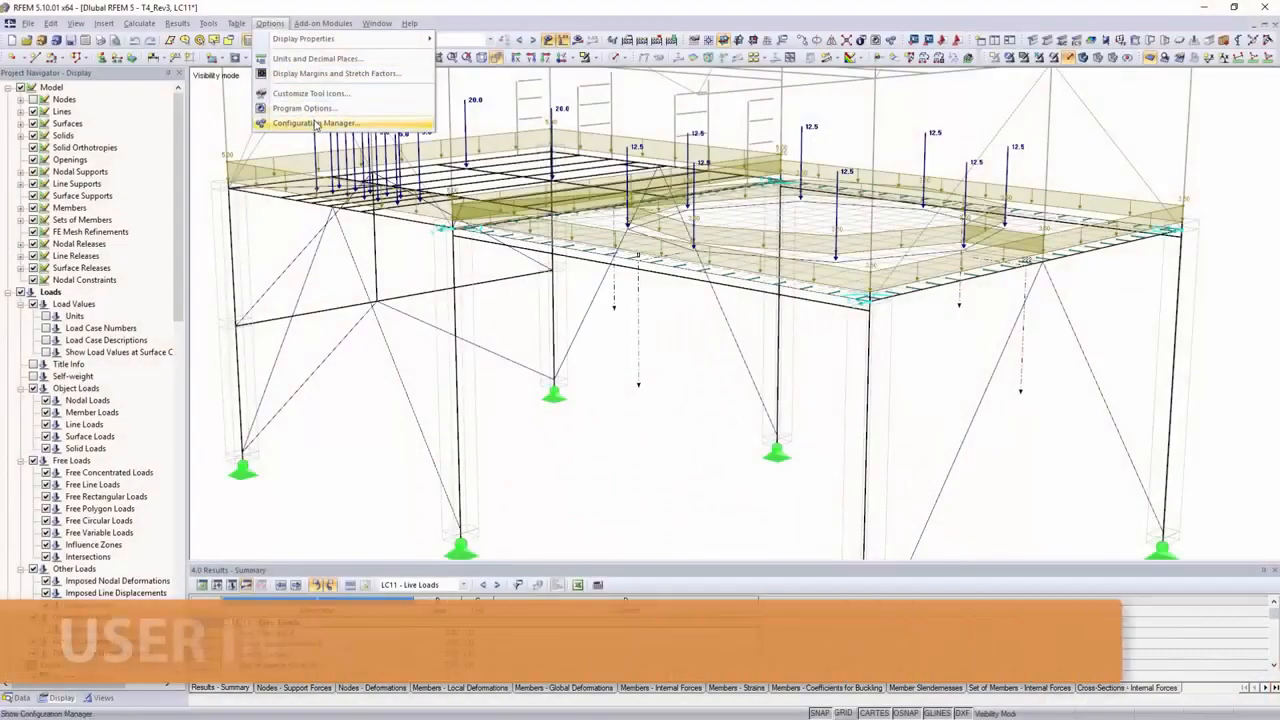
- Review the Display Properties for generated loads and the Configuration Manager's saved configurations
{"action": "left_click", "coordinate": [302, 38]}
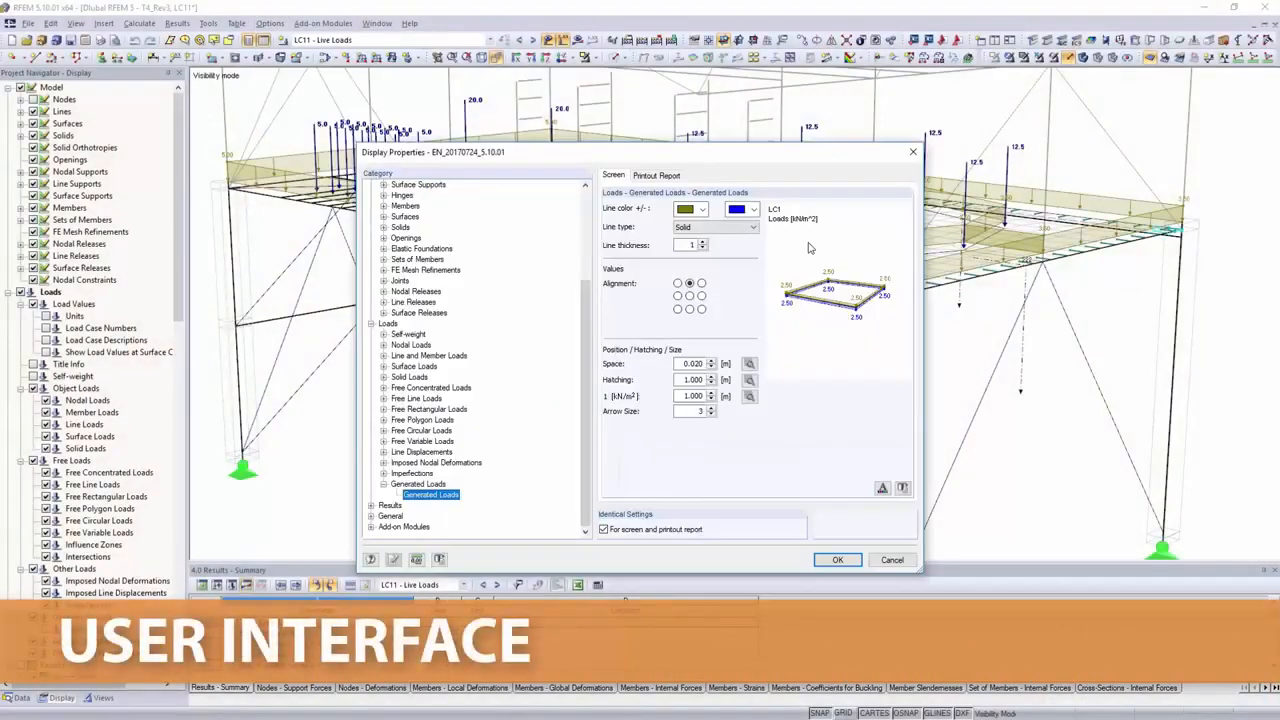
{"action": "left_click", "coordinate": [684, 208]}
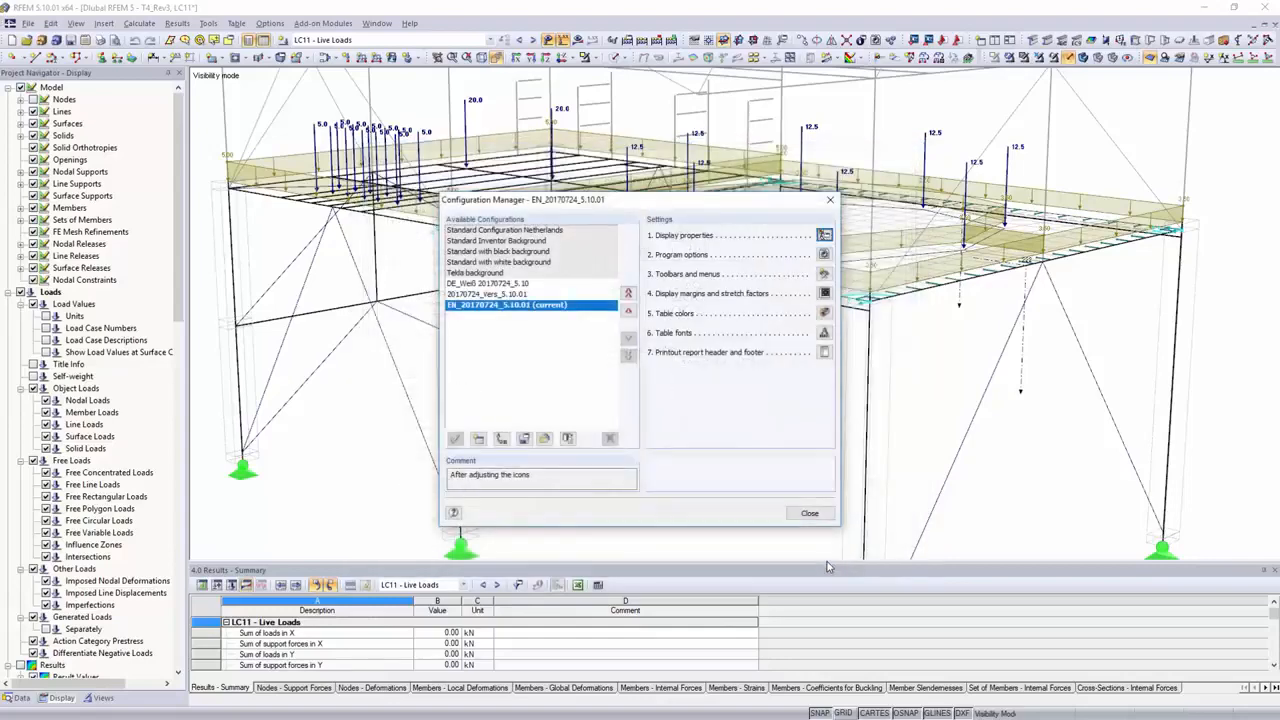
{"action": "left_click", "coordinate": [824, 254]}
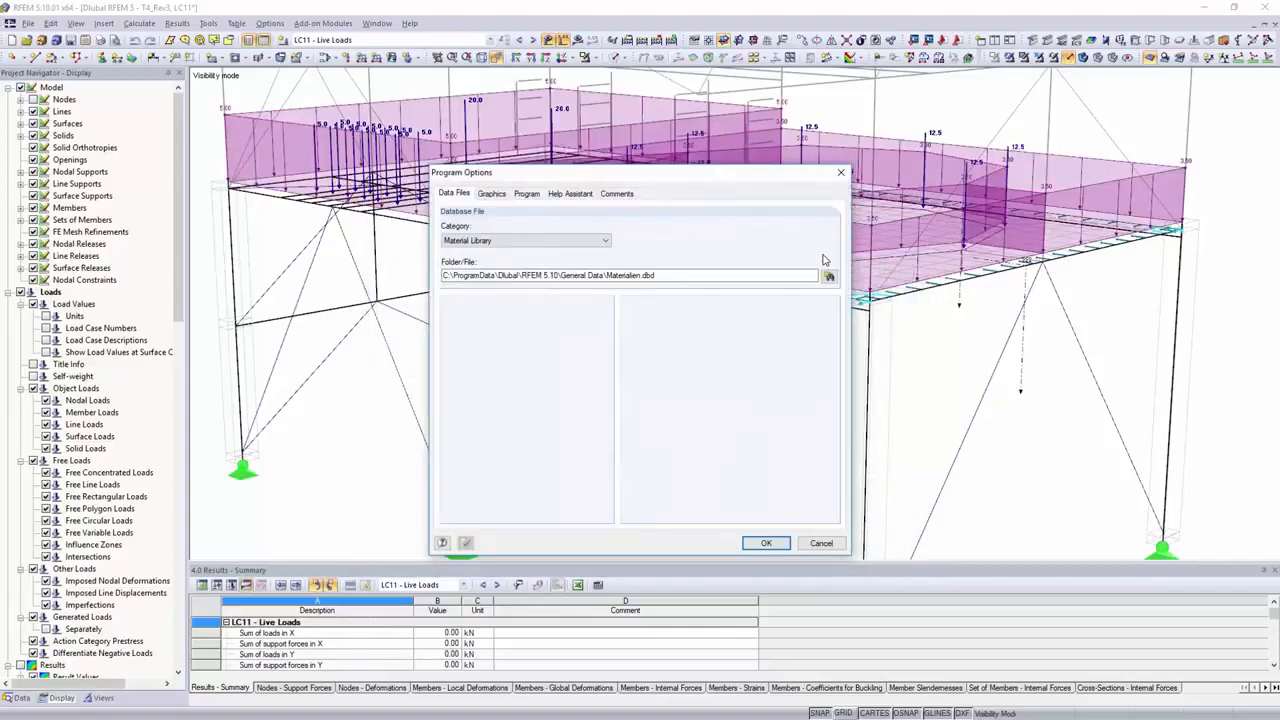
- Browse the Program Options Graphics and Program tabs and the program language choices
{"action": "left_click", "coordinate": [492, 192]}
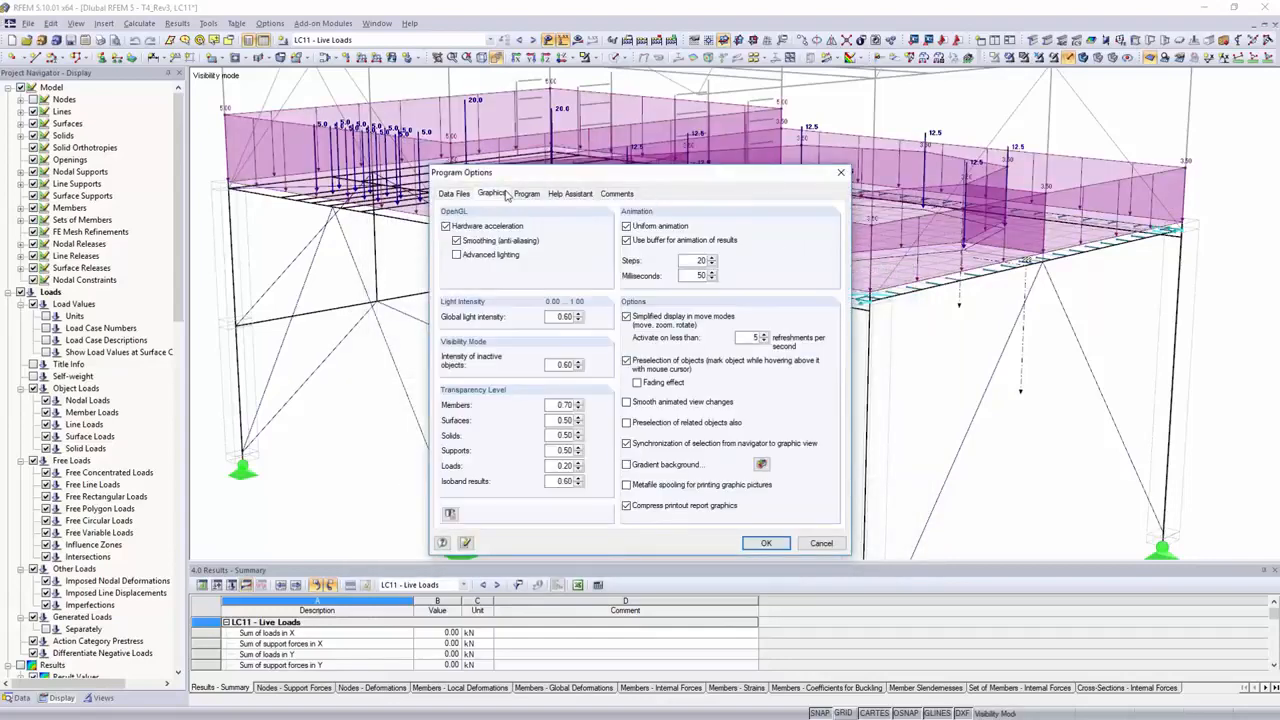
{"action": "left_click", "coordinate": [528, 192]}
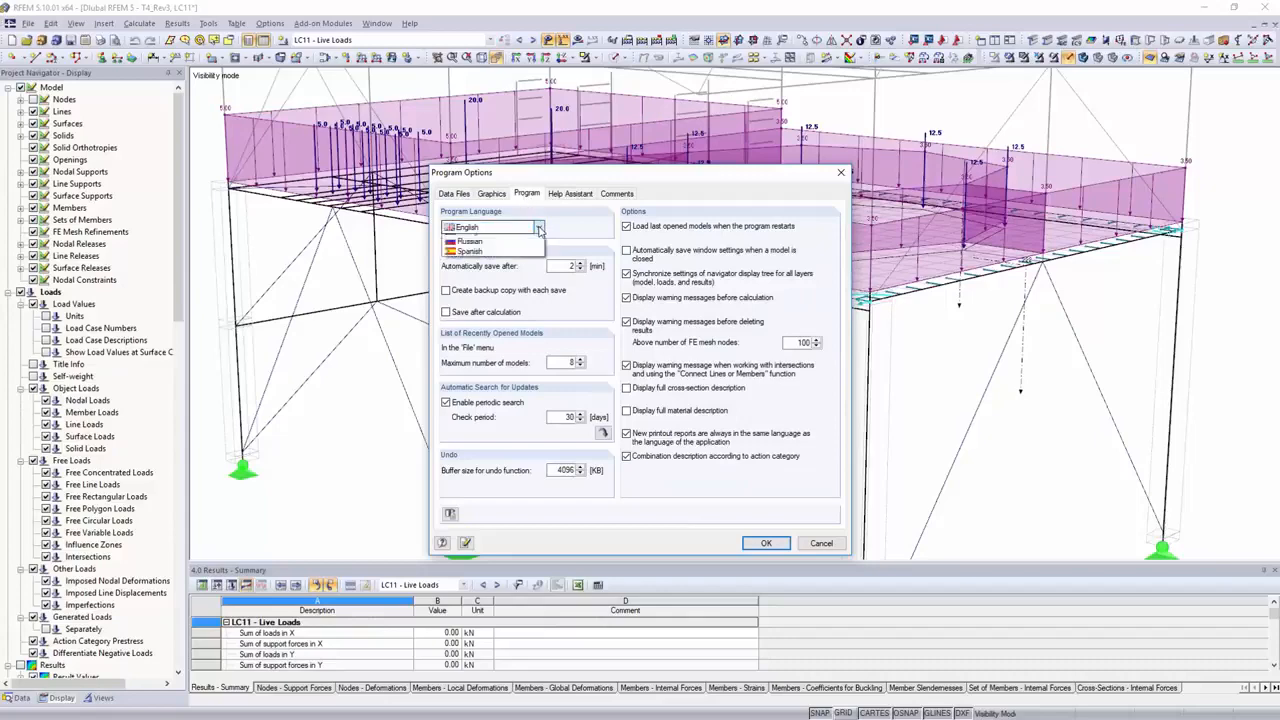
{"action": "left_click", "coordinate": [540, 228]}
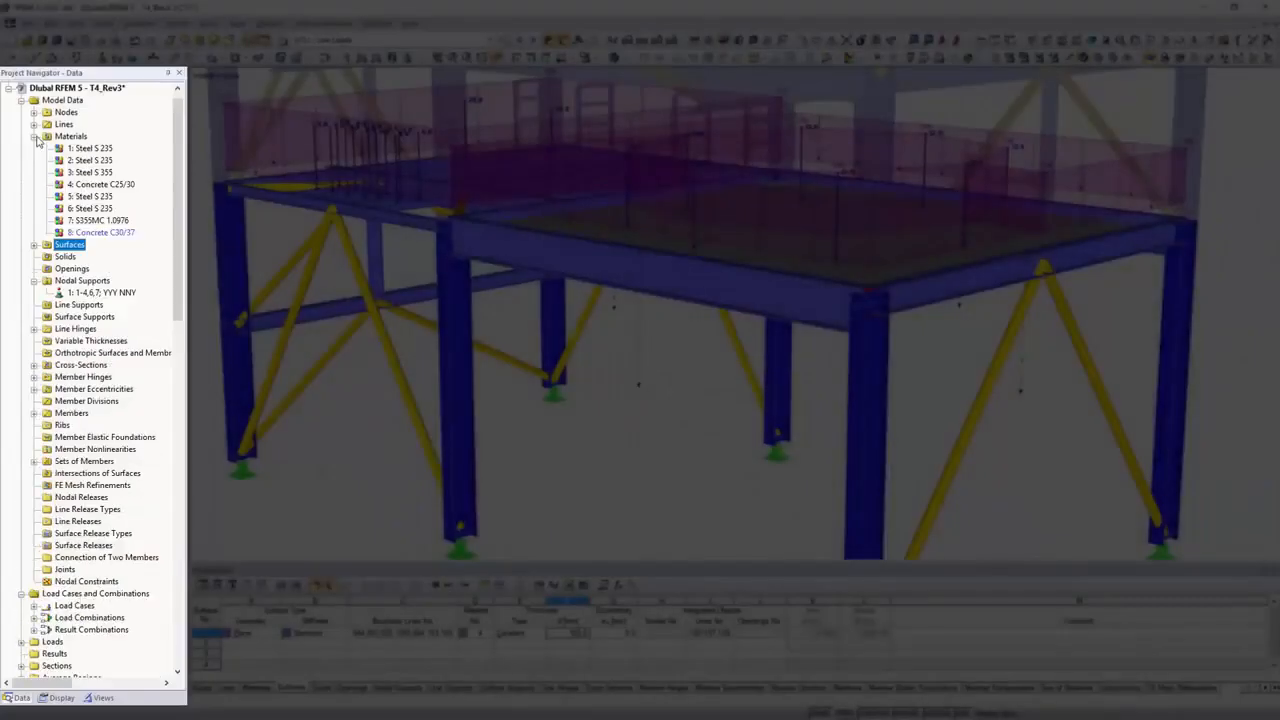
- Assign Concrete C30/37 to the floor slab surface in Edit Surface and confirm
{"action": "left_click", "coordinate": [70, 244]}
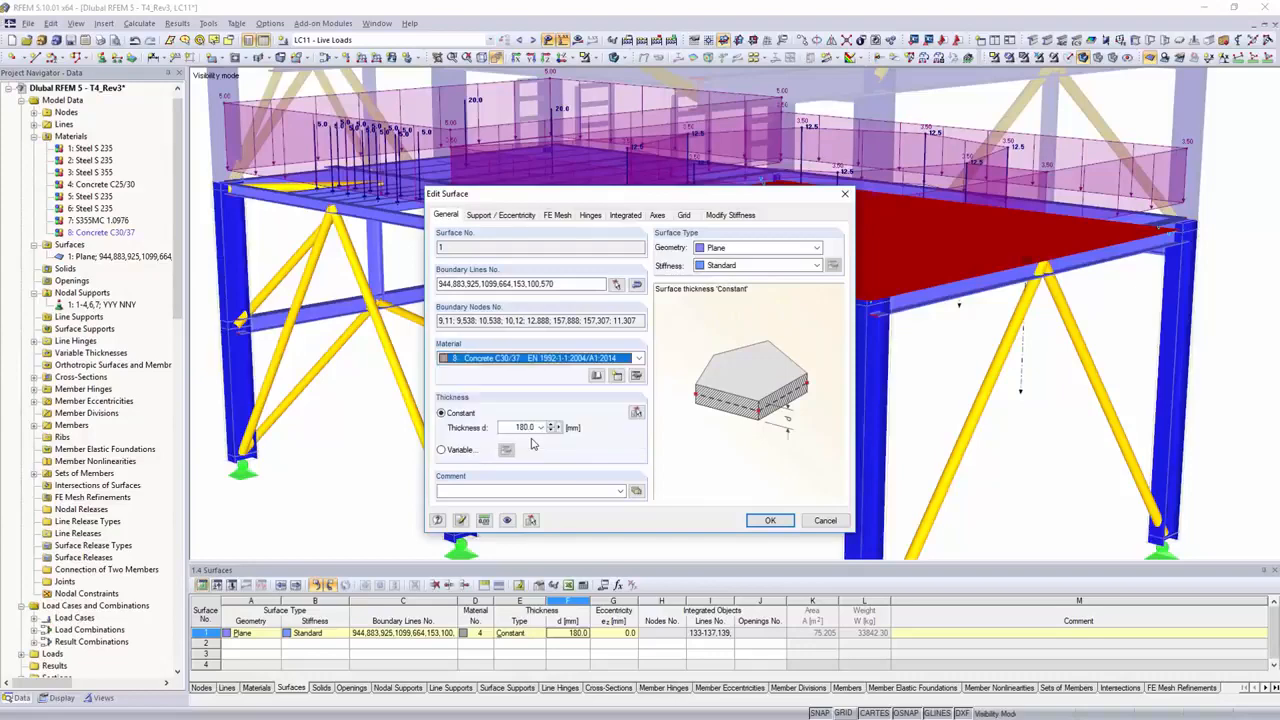
{"action": "left_click", "coordinate": [770, 520]}
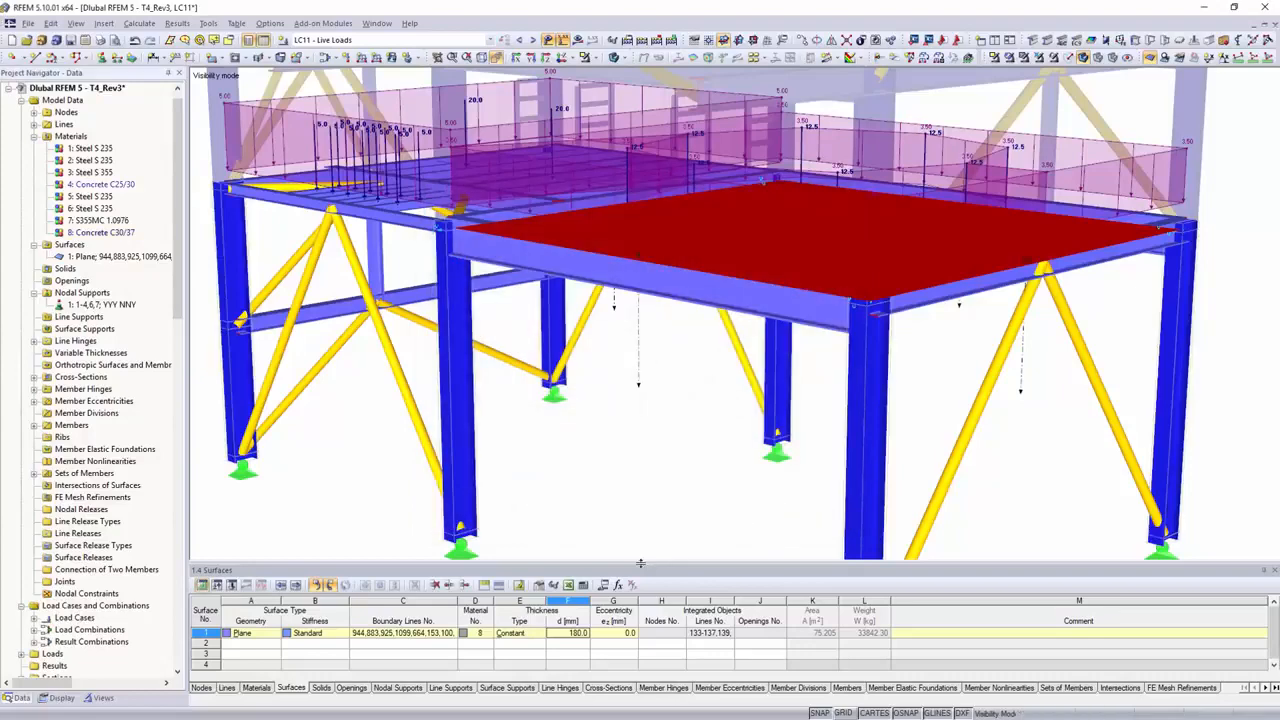
{"action": "left_click", "coordinate": [584, 632]}
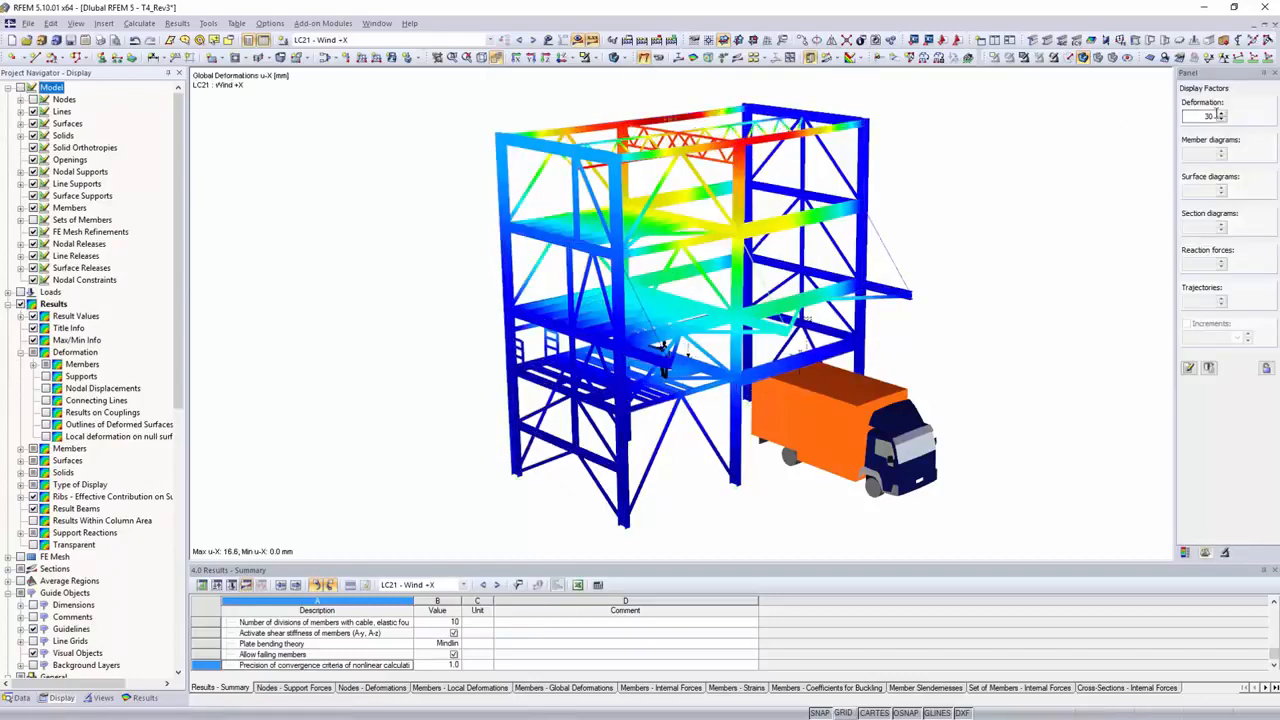
- Set the Deformations display factor to 240 to exaggerate the tower's deformed shape
{"action": "type", "text": "240"}
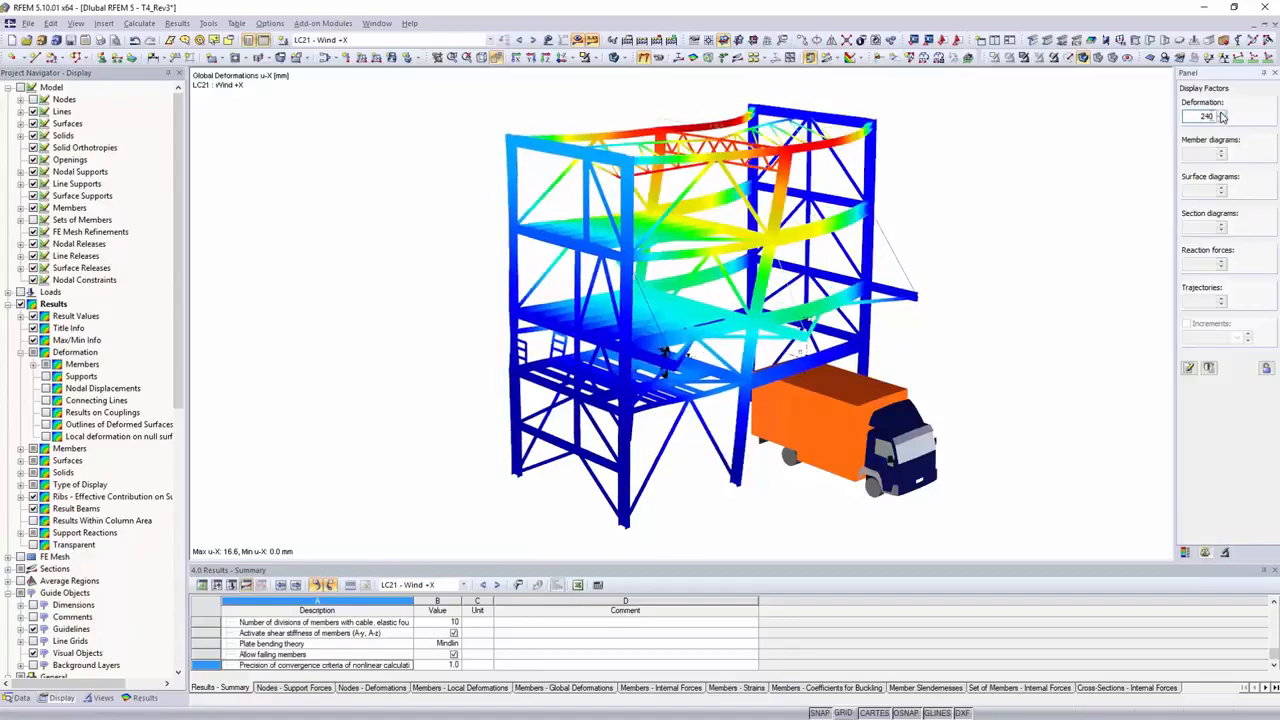
{"action": "left_click_drag", "start_coordinate": [700, 300], "coordinate": [870, 156]}
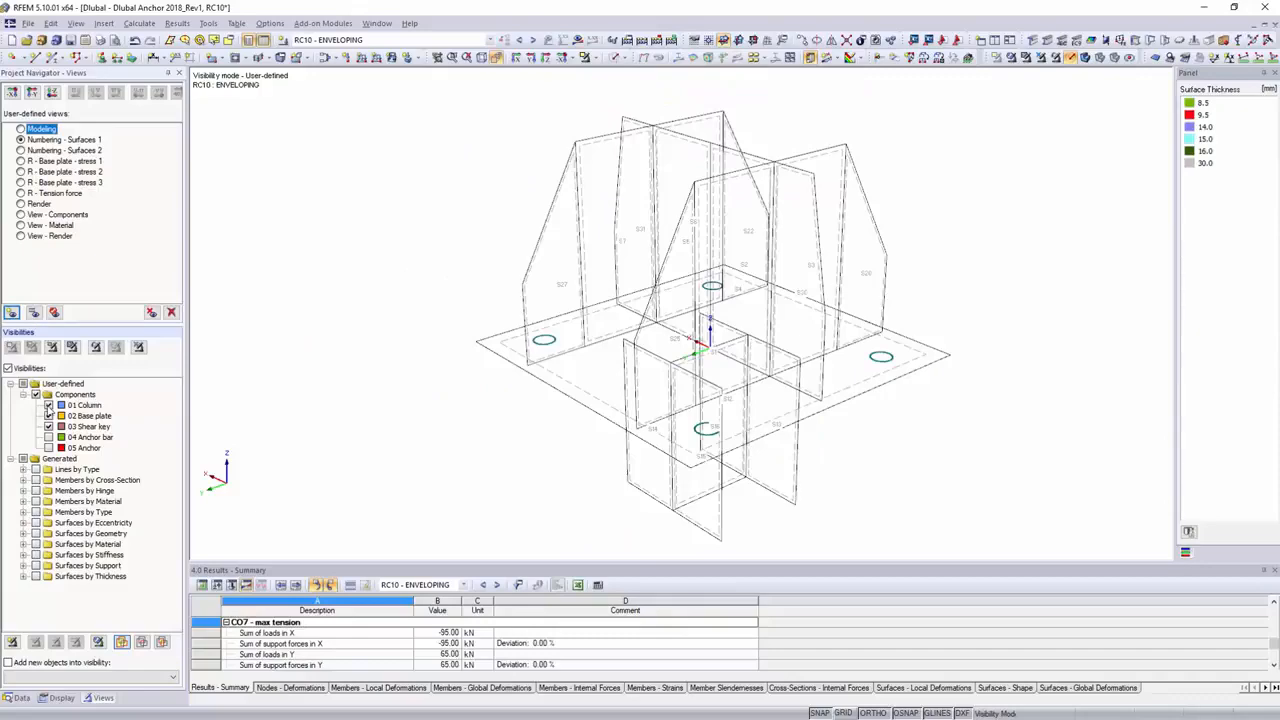
- Bring up the Project Manager listing the RFEM-Introduction project's models
{"action": "left_click", "coordinate": [48, 416]}
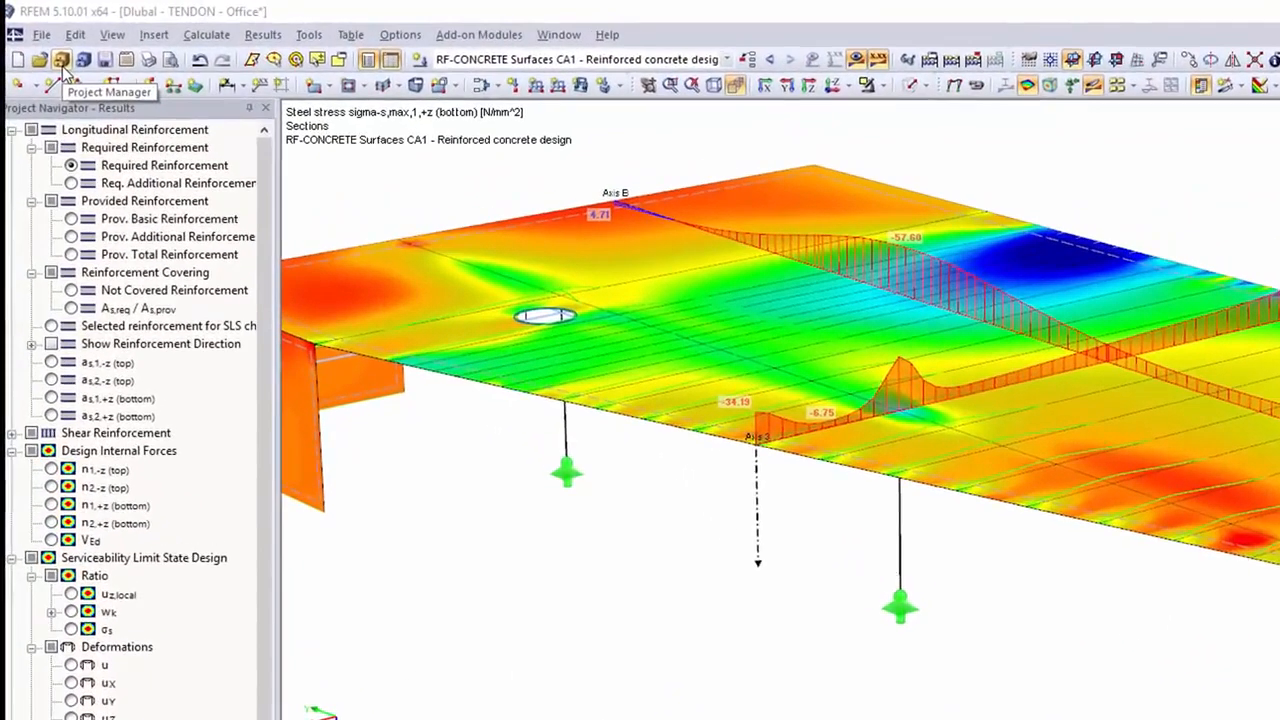
{"action": "left_click", "coordinate": [62, 60]}
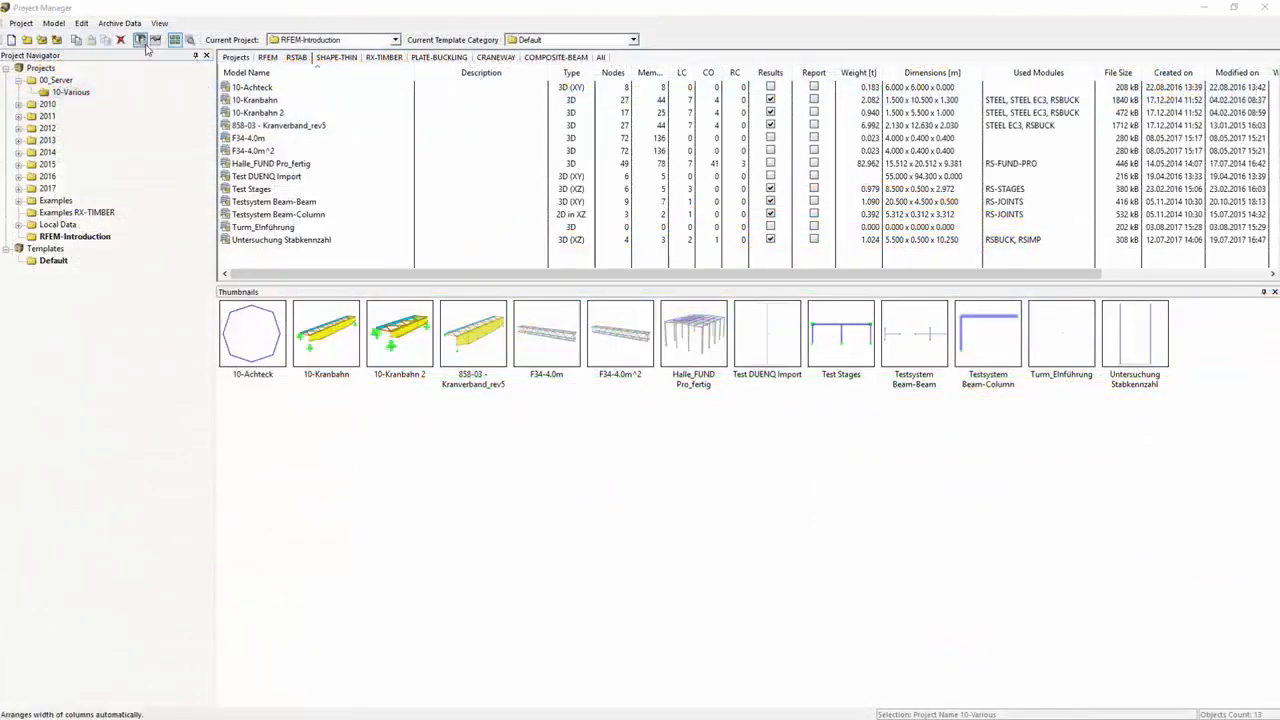